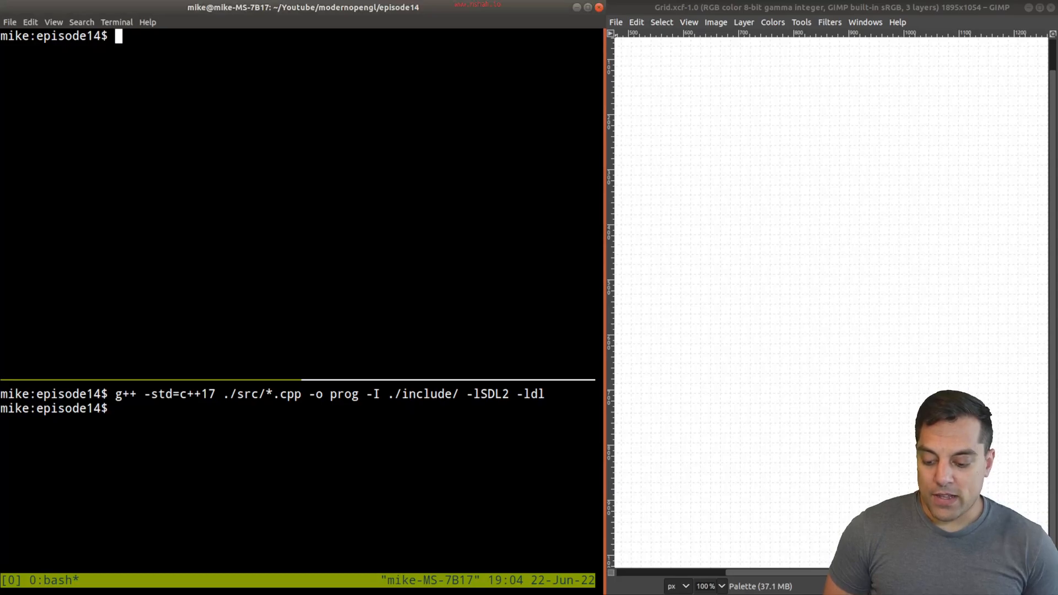
List the episode14 project, open src/main.cpp in Vim and search for VertexSpecification.
{"action": "type", "text": "tree"}
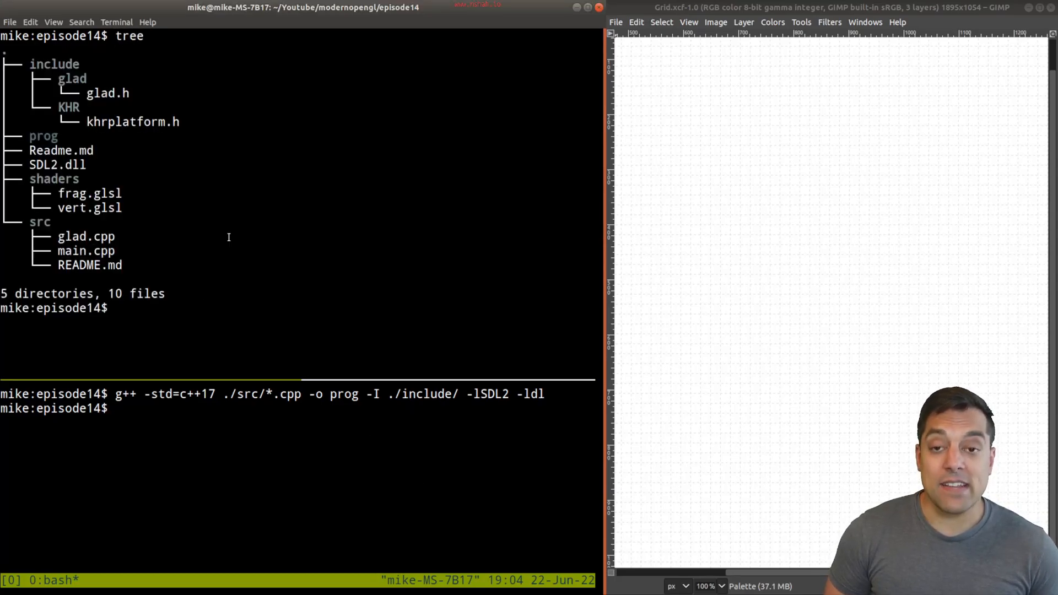
{"action": "type", "text": "vim ma"}
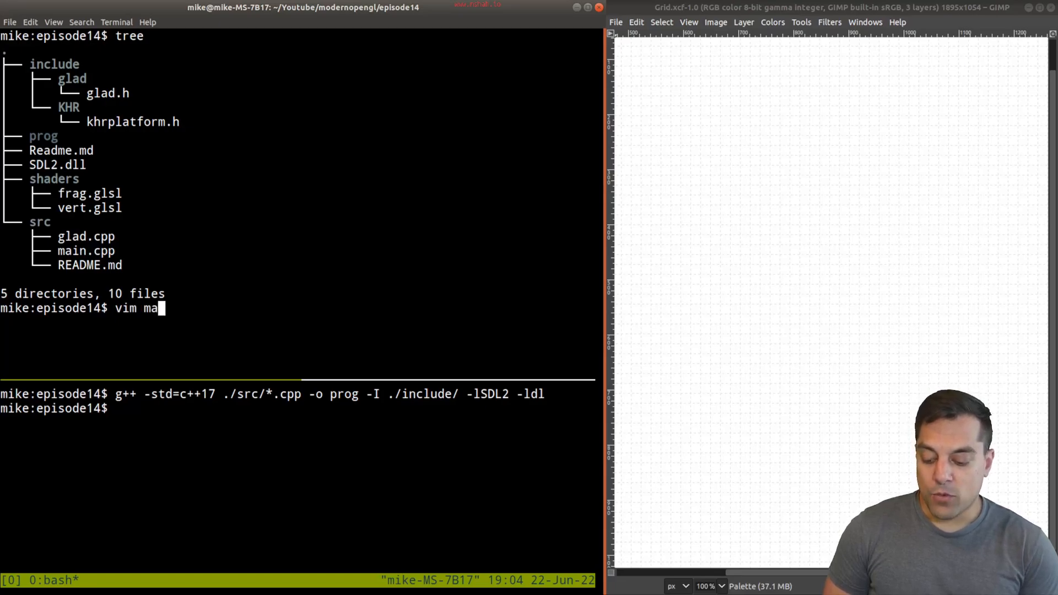
{"action": "type", "text": "src/main.cpp"}
{"action": "type", "text": "/Verte"}
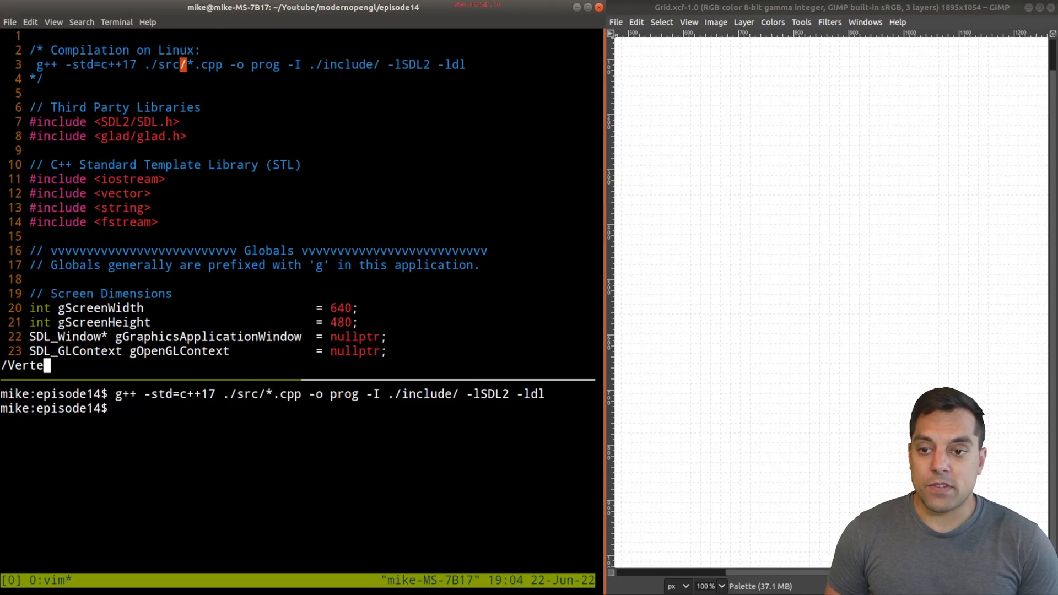
{"action": "key", "text": "BackSpace"}
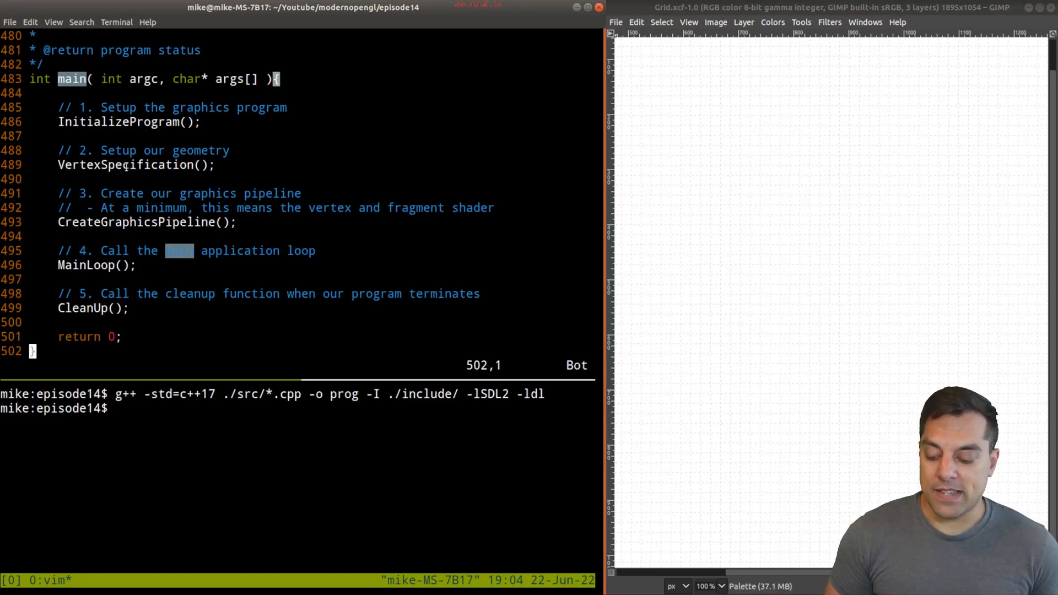
{"action": "type", "text": "/Ve"}
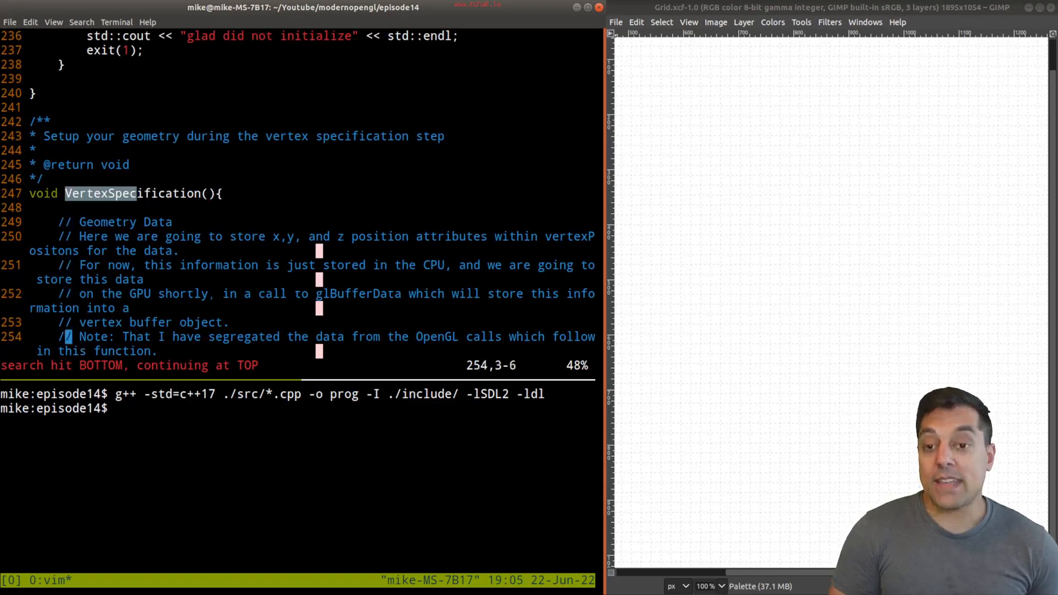
Relabel colour comments as '// color', move colour rows under positions, delete vertexColors.
{"action": "scroll", "scroll_direction": "down", "scroll_amount": 3}
{"action": "type", "text": "1.0f,  0.0f, 0.0f,  // L"}
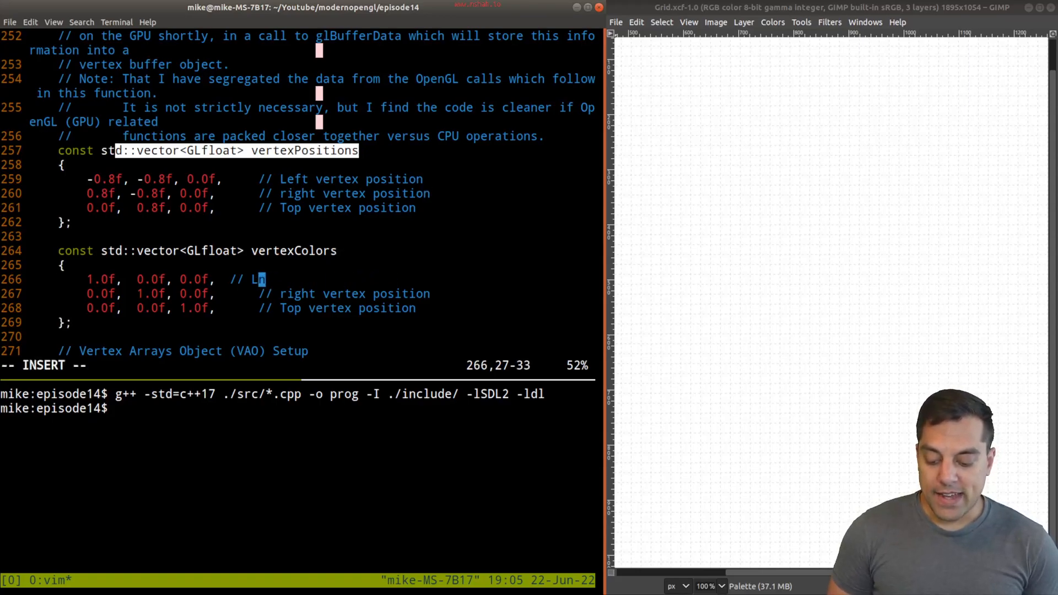
{"action": "type", "text": "olor"}
{"action": "left_click", "coordinate": [312, 294]}
{"action": "type", "text": "c"}
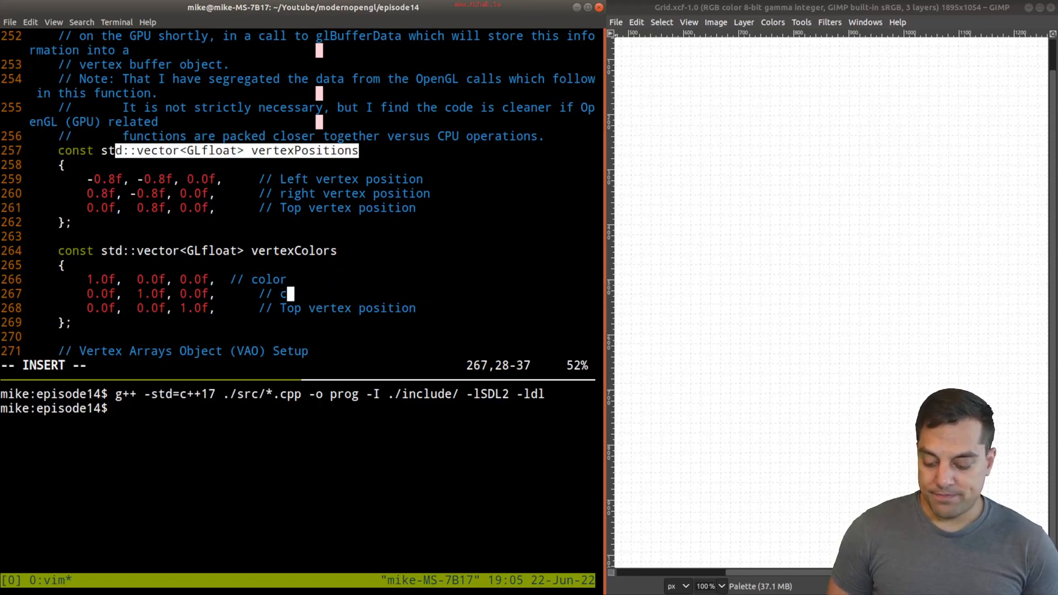
{"action": "type", "text": "olor"}
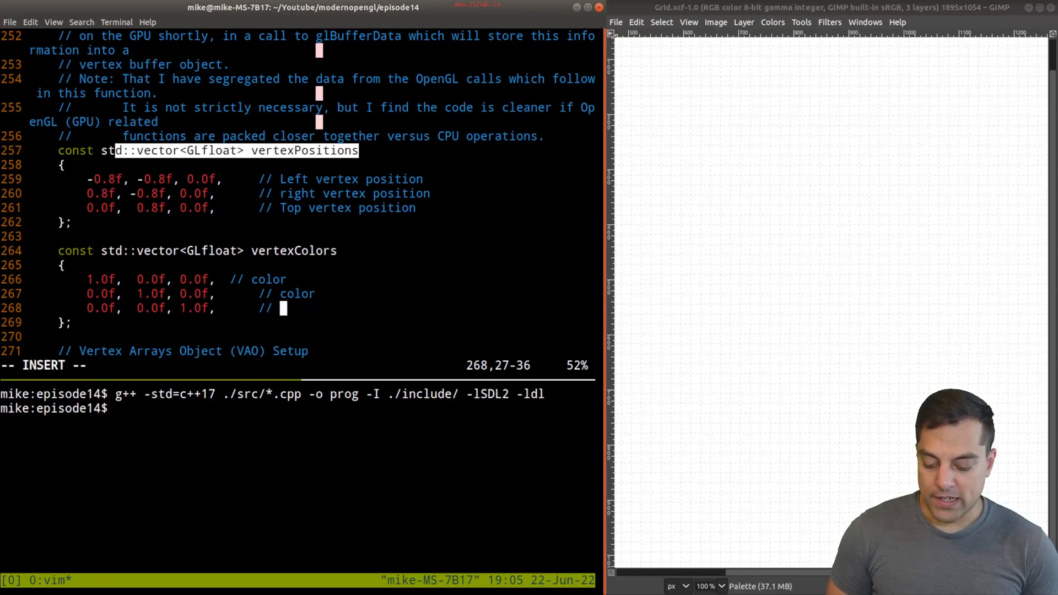
{"action": "key", "text": "V"}
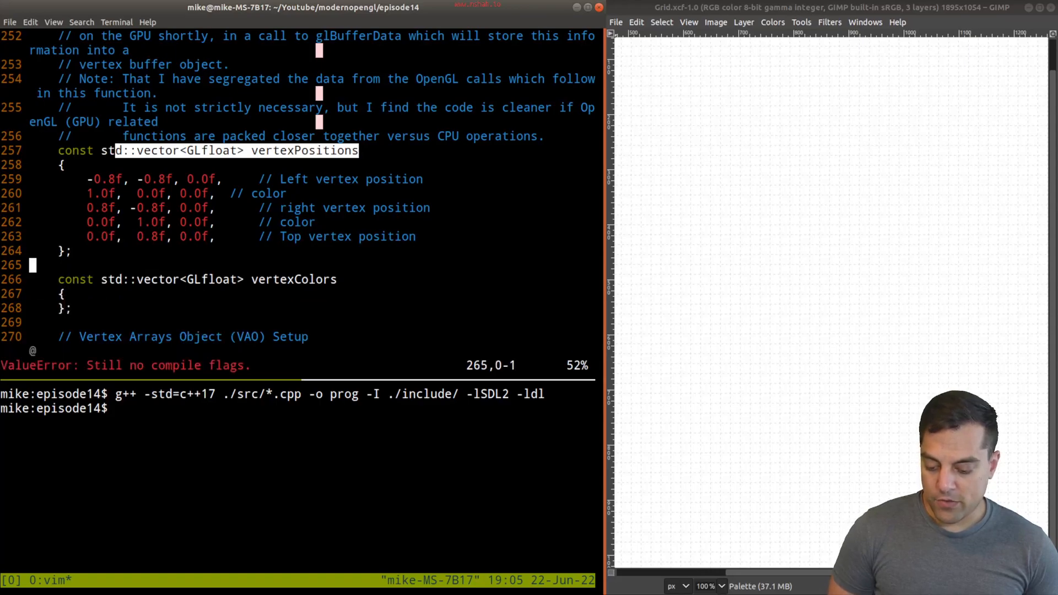
{"action": "key", "text": "V"}
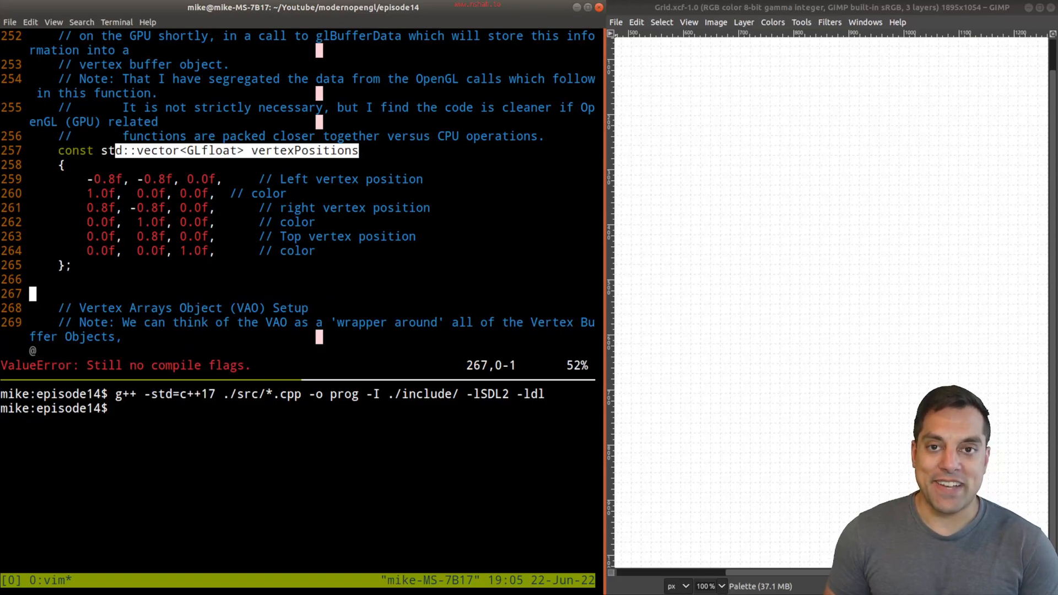
Paint the VAO outline box with a position arrow and an xyz buffer label.
{"action": "left_click_drag", "start_coordinate": [649, 58], "coordinate": [742, 142]}
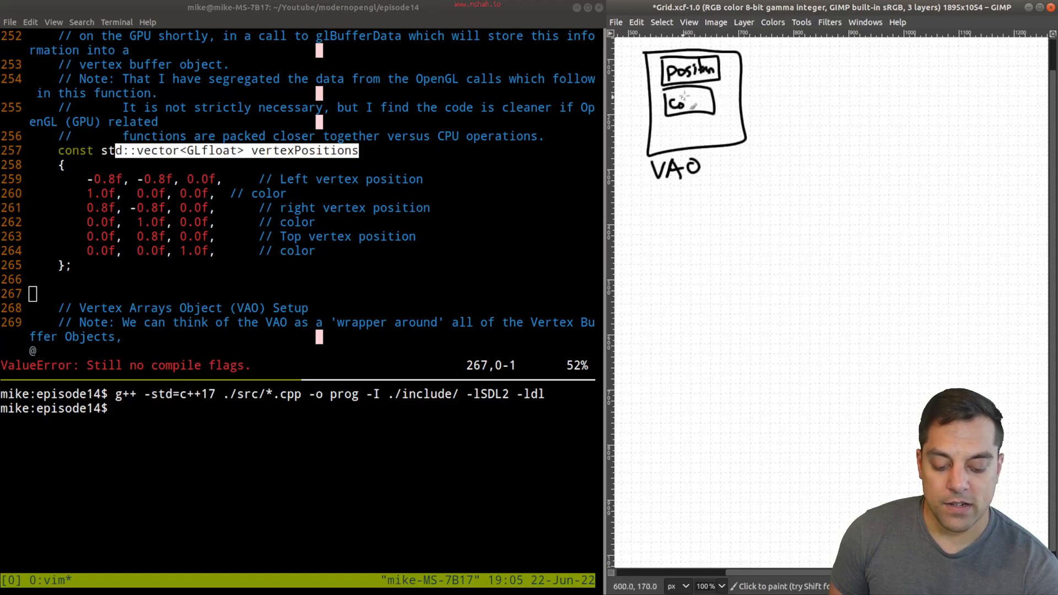
{"action": "left_click_drag", "start_coordinate": [725, 68], "coordinate": [844, 77]}
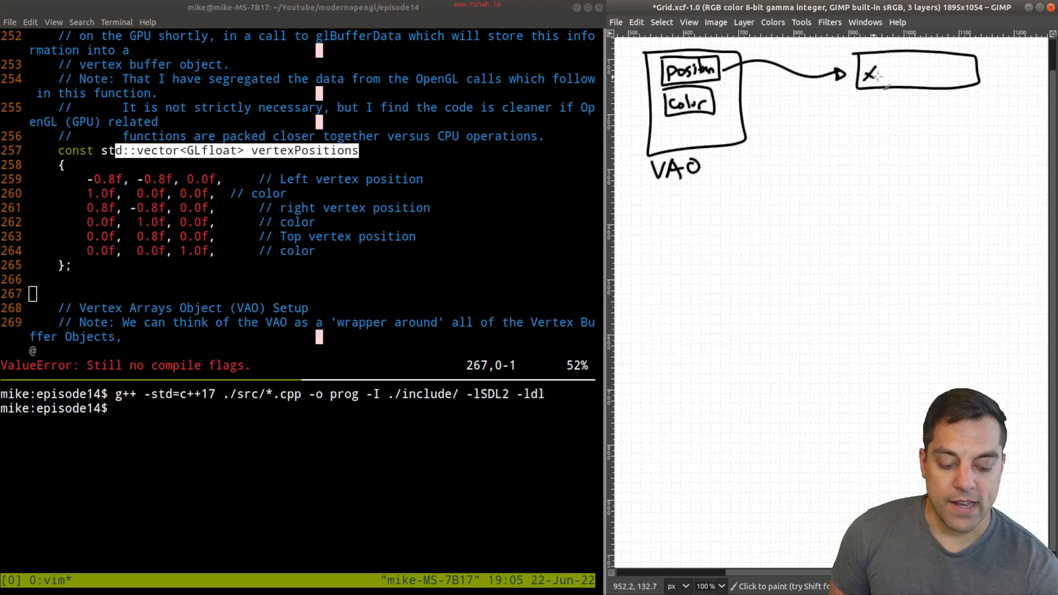
{"action": "left_click_drag", "start_coordinate": [739, 108], "coordinate": [796, 118]}
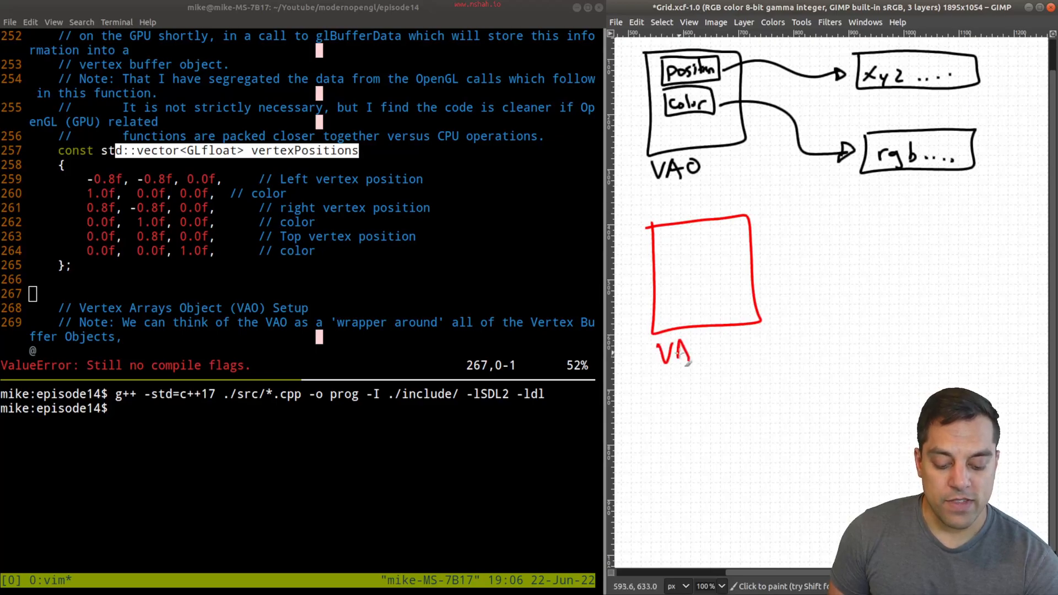
Label the red VAO box and add its position and color slots.
{"action": "left_click_drag", "start_coordinate": [664, 233], "coordinate": [719, 253]}
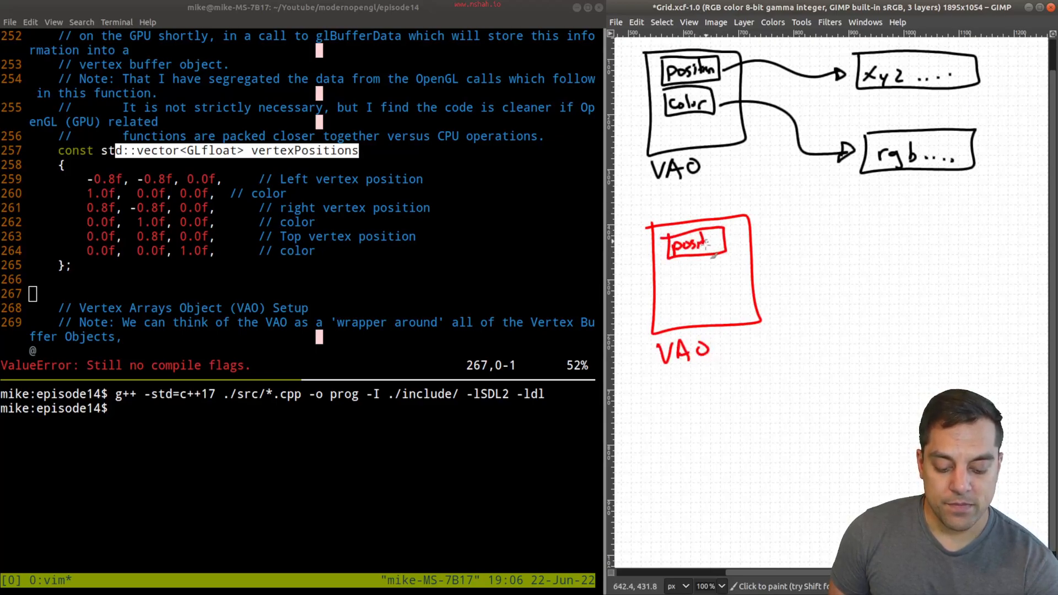
{"action": "left_click_drag", "start_coordinate": [665, 267], "coordinate": [719, 286]}
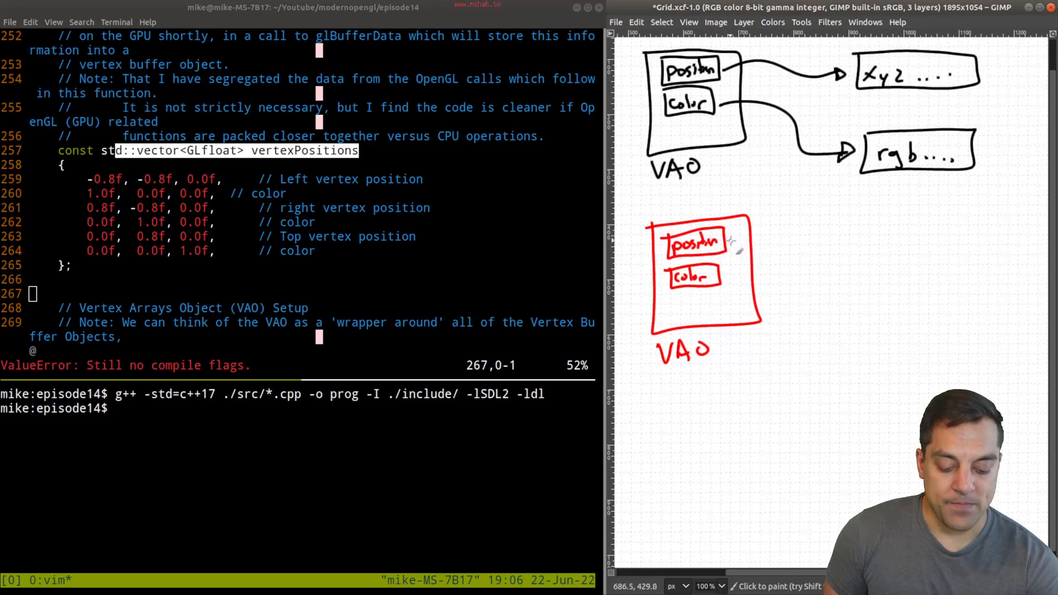
{"action": "left_click_drag", "start_coordinate": [779, 219], "coordinate": [794, 250]}
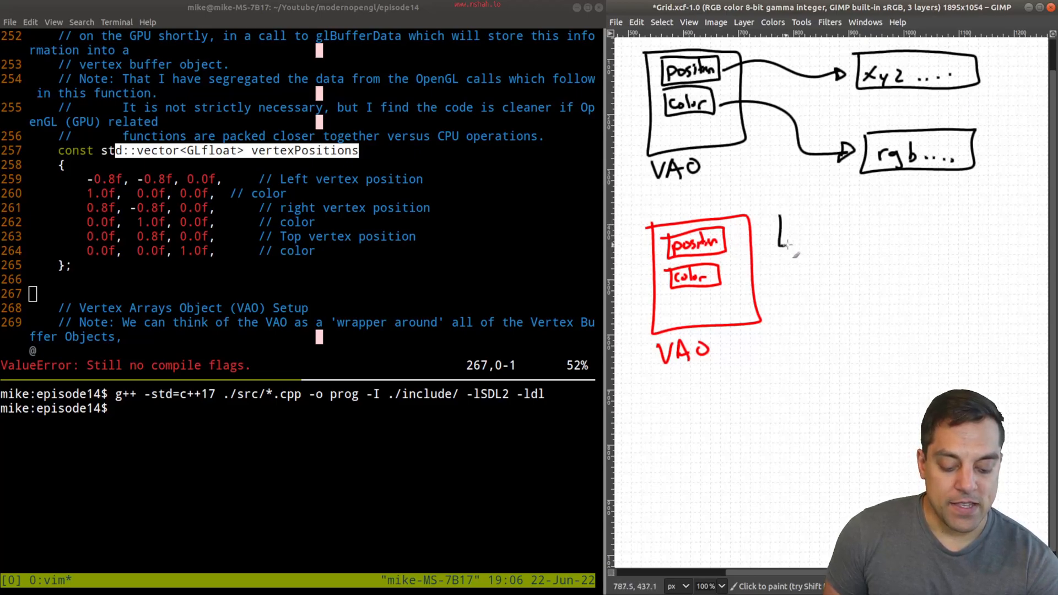
Draw the long VBO strip with interleaved xyz and rgb entries.
{"action": "left_click_drag", "start_coordinate": [776, 213], "coordinate": [1020, 244]}
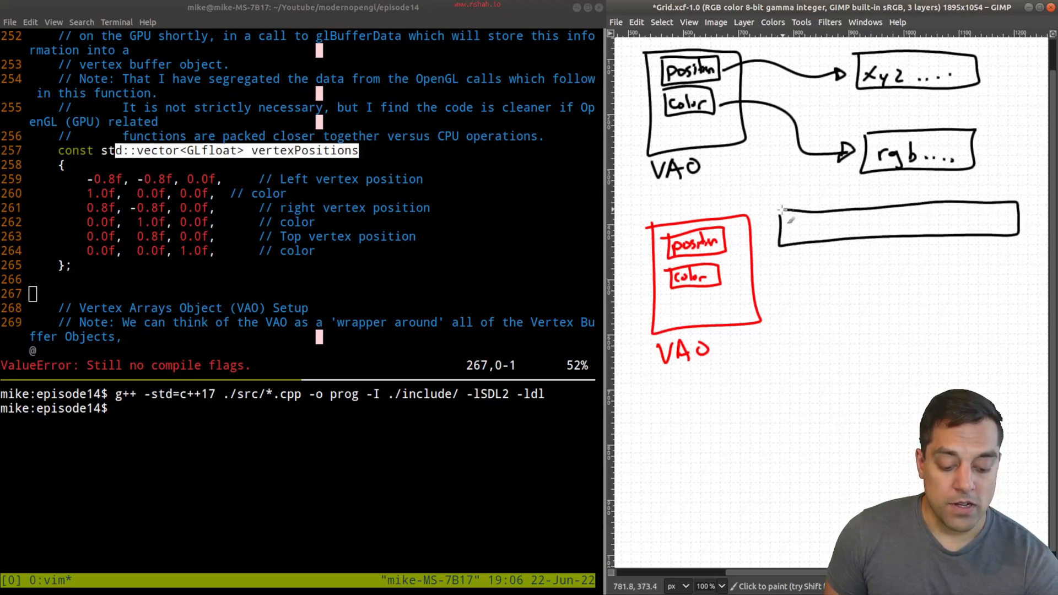
{"action": "left_click", "coordinate": [795, 202]}
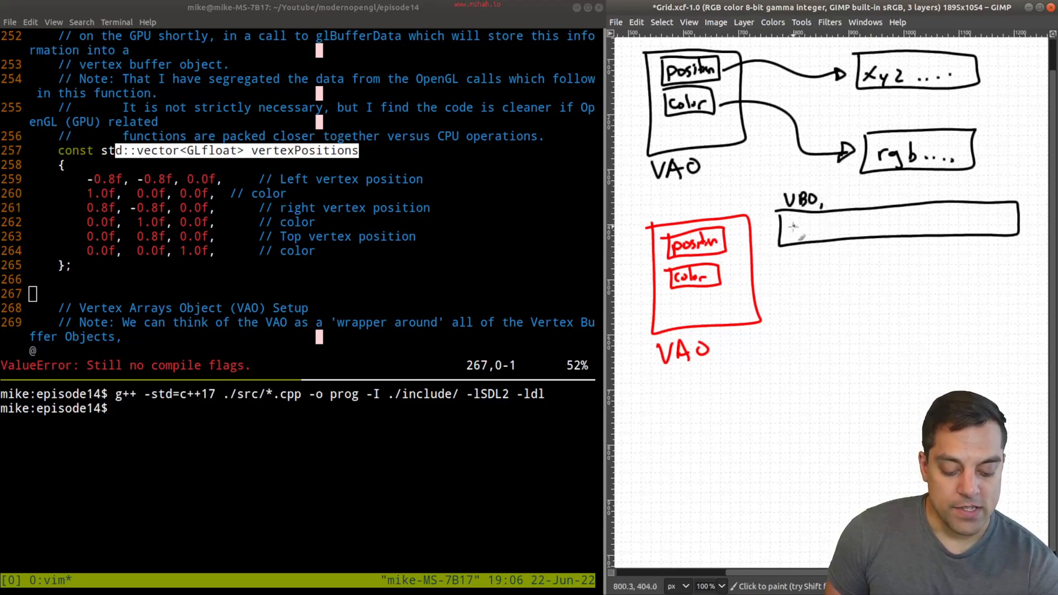
{"action": "left_click", "coordinate": [803, 229]}
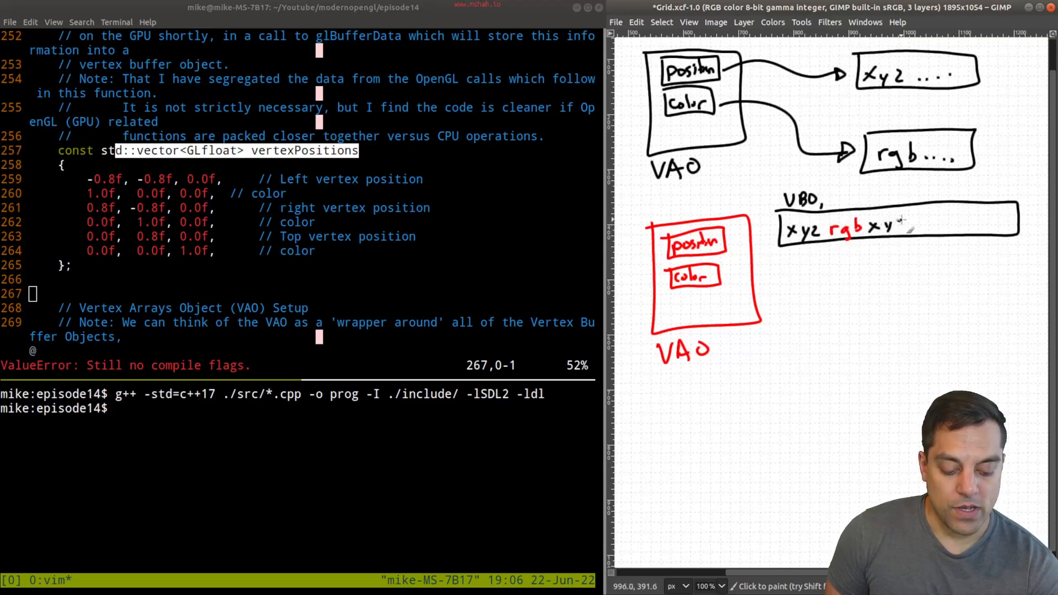
{"action": "left_click_drag", "start_coordinate": [878, 226], "coordinate": [945, 226]}
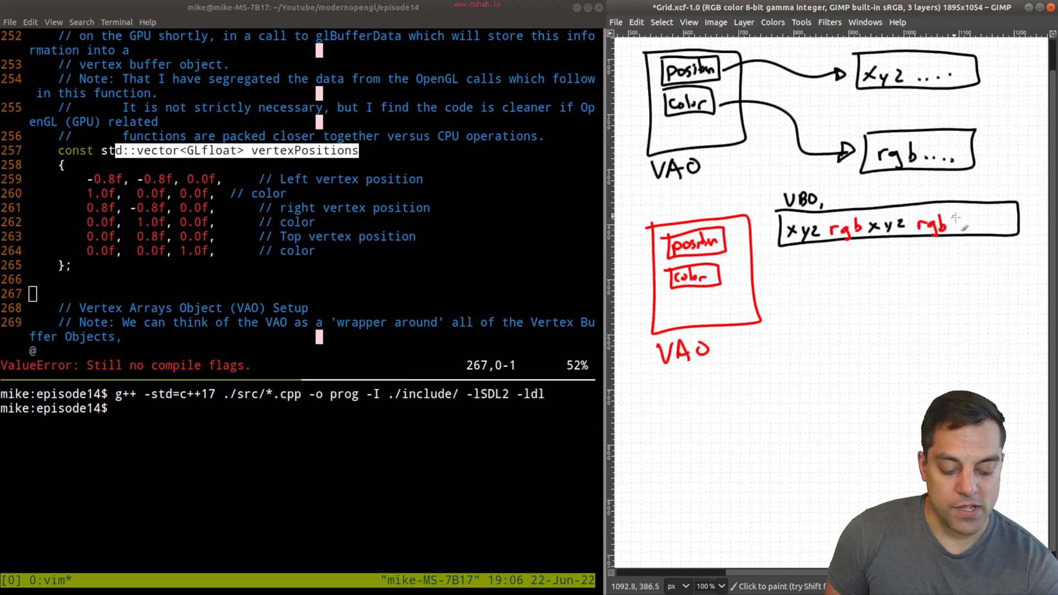
{"action": "left_click", "coordinate": [979, 226]}
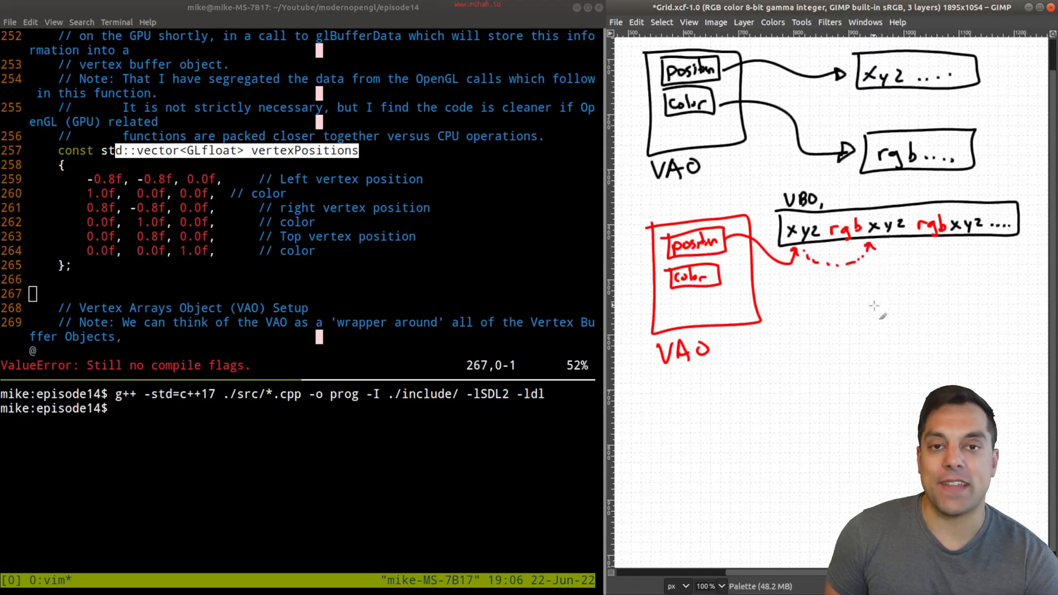
{"action": "mouse_move", "coordinate": [774, 209]}
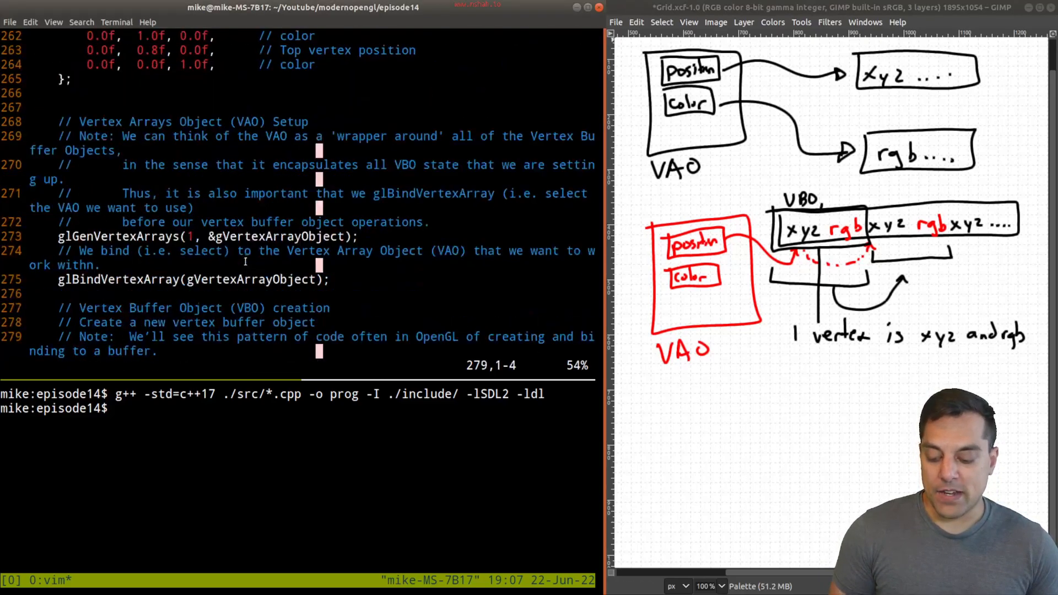
{"action": "scroll", "scroll_direction": "down", "scroll_amount": 3}
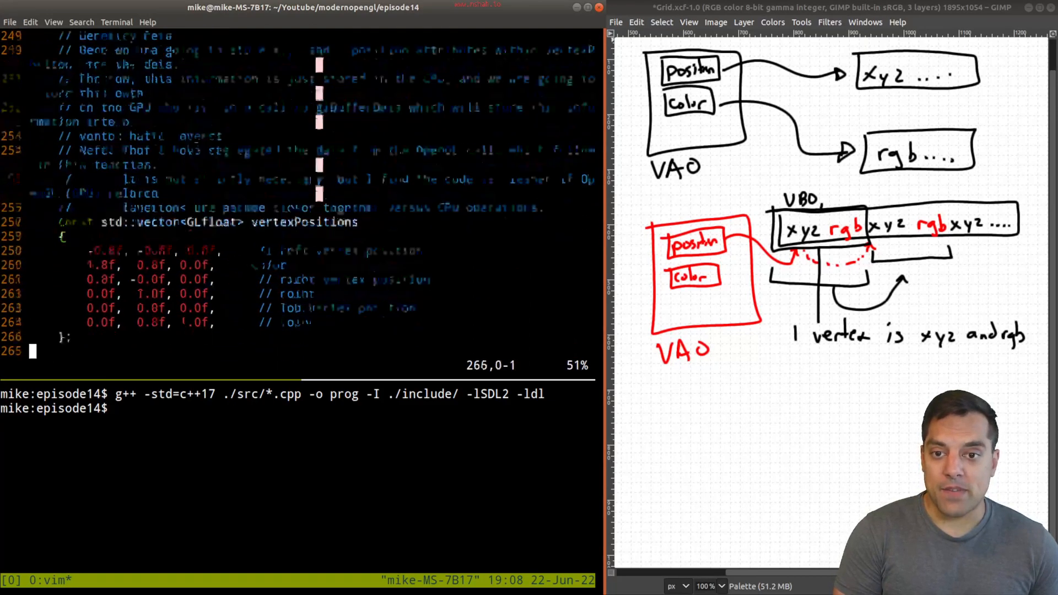
{"action": "scroll", "scroll_direction": "down", "scroll_amount": 3}
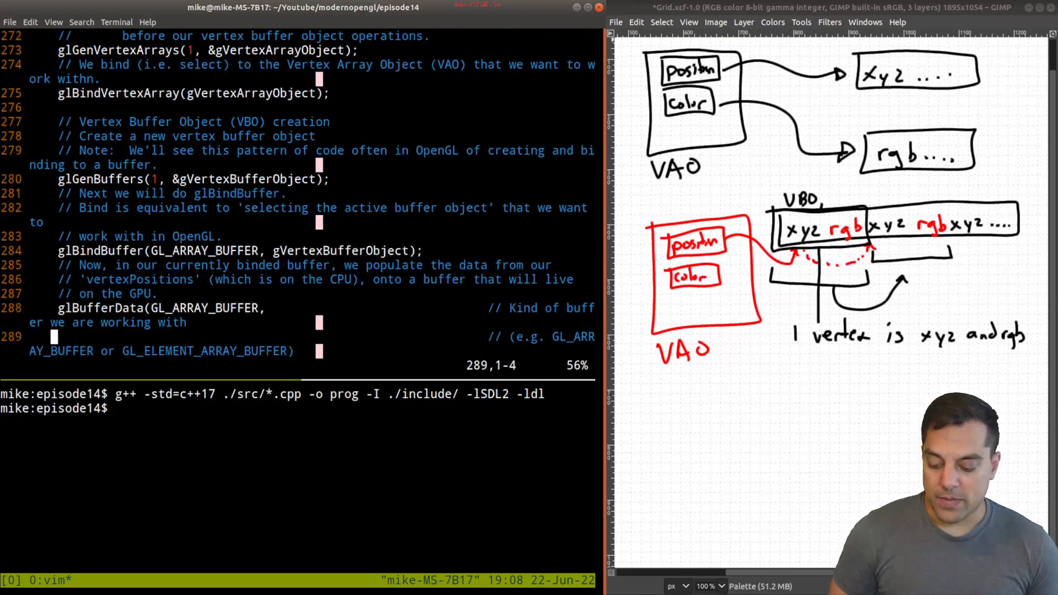
{"action": "scroll", "scroll_direction": "down", "scroll_amount": 3}
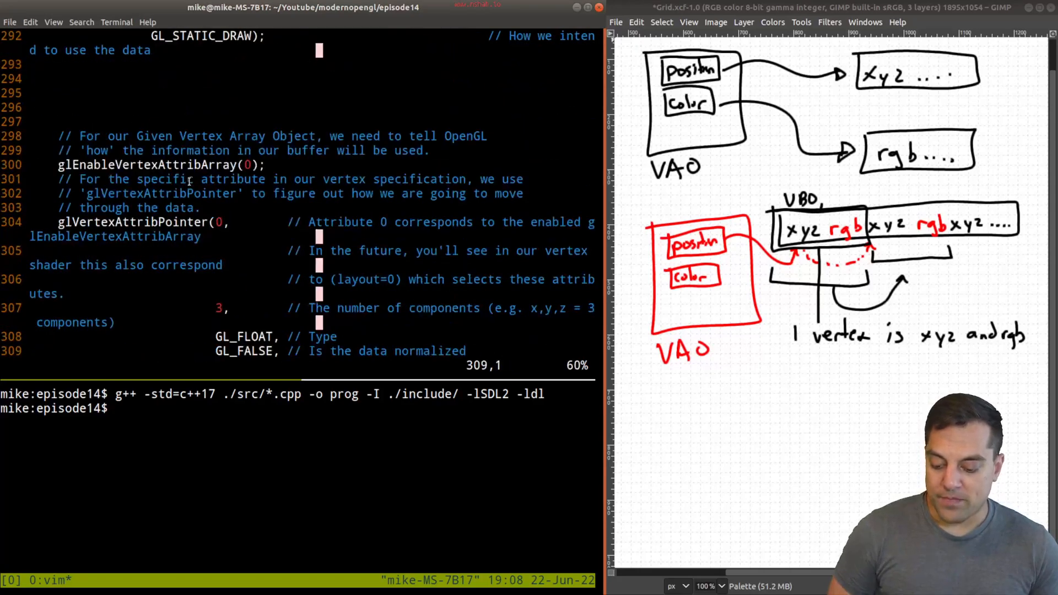
{"action": "scroll", "scroll_direction": "down", "scroll_amount": 3}
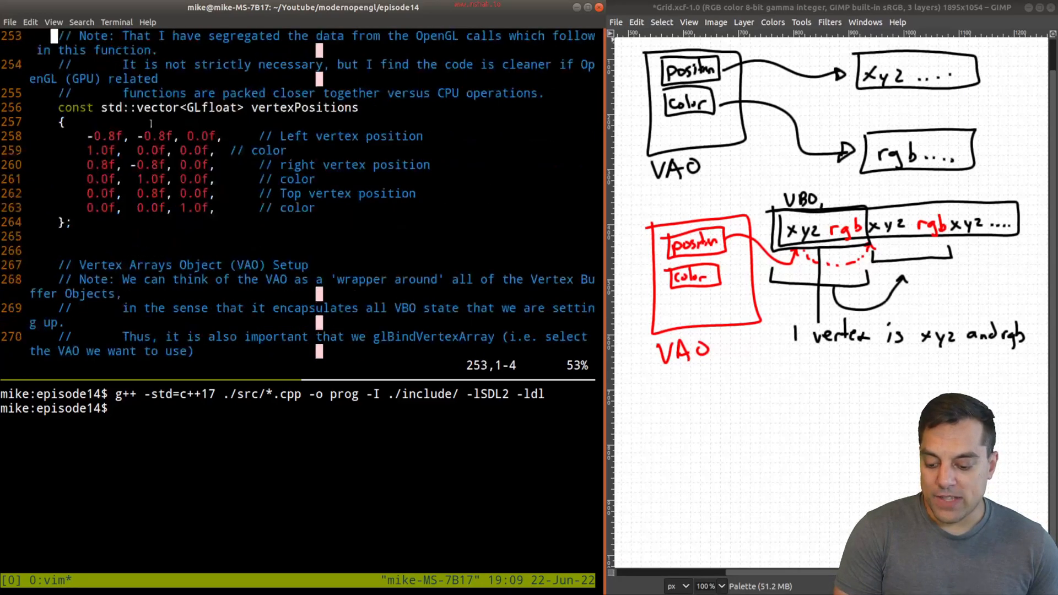
{"action": "scroll", "scroll_direction": "down", "scroll_amount": 3}
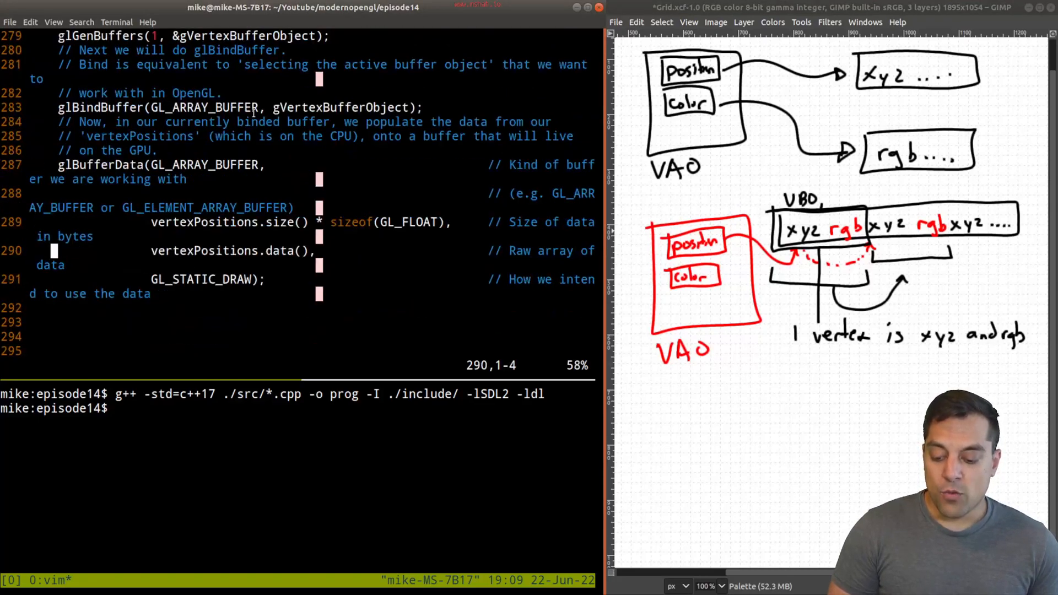
Use vertexData in glBufferData and add glEnableVertexAttribArray(1) under a linking comment.
{"action": "double_click", "coordinate": [241, 35]}
{"action": "type", "text": "Data"}
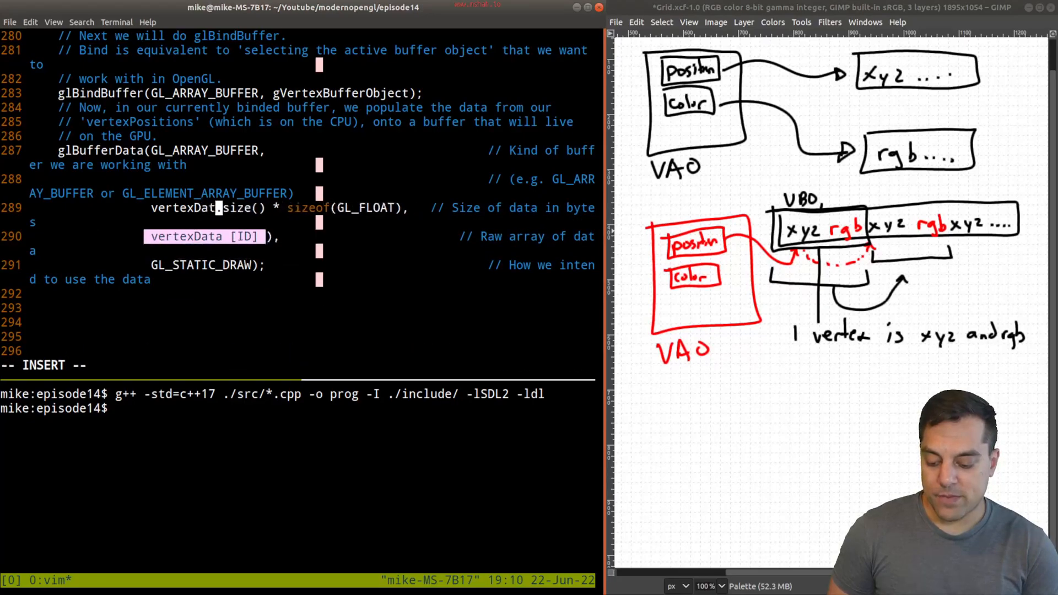
{"action": "key", "text": "Escape"}
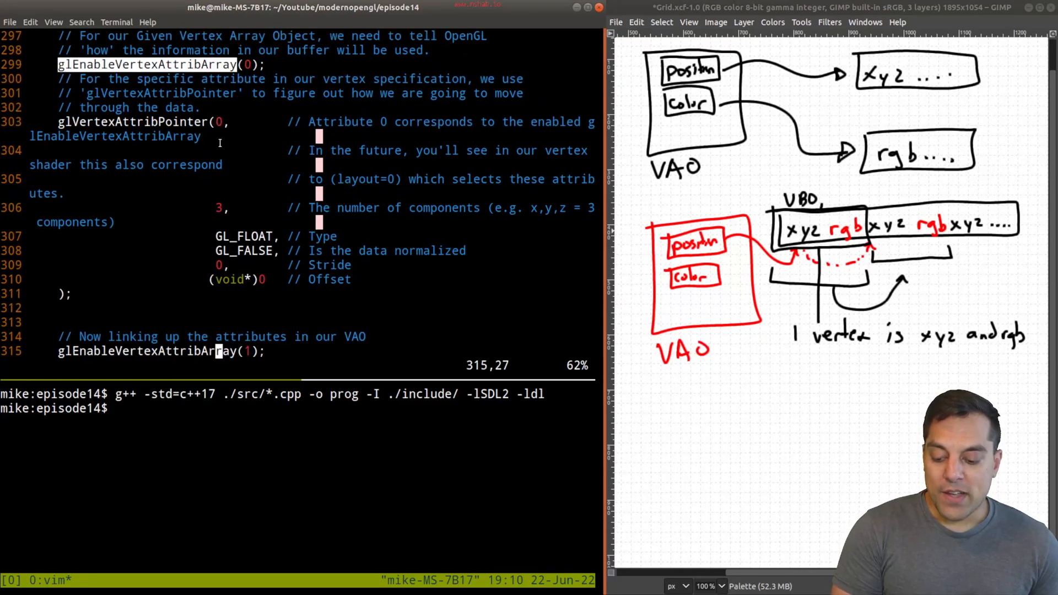
Type 'glVertexAttribPointer(1,' on line 316 below the enable call.
{"action": "type", "text": "glVertexAttribPointer(1,"}
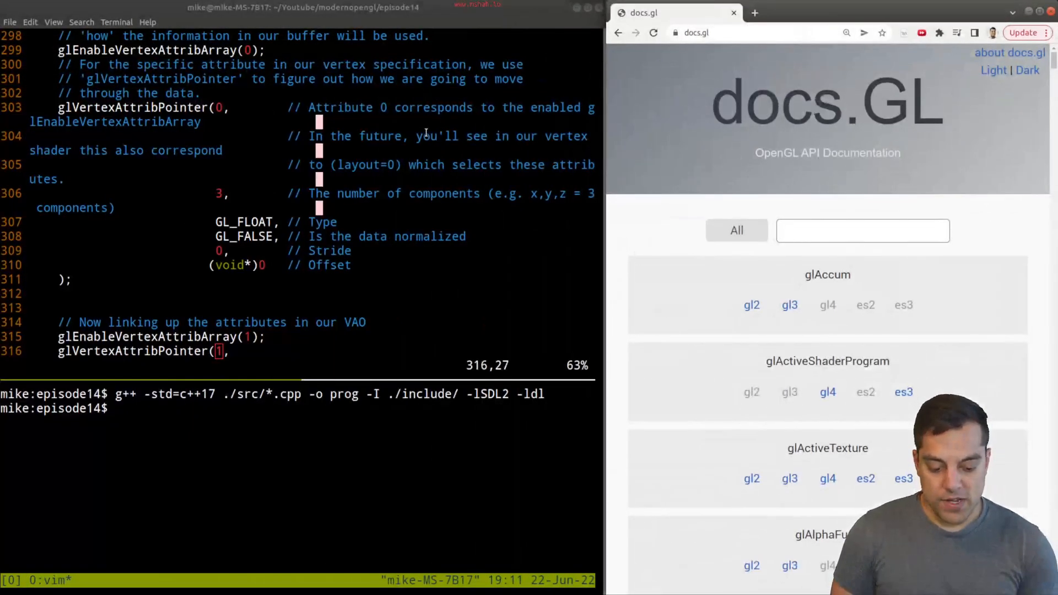
Look up glVertexAttribPointer on docs.gl and highlight the stride and pointer descriptions.
{"action": "type", "text": "glvertexattribpo"}
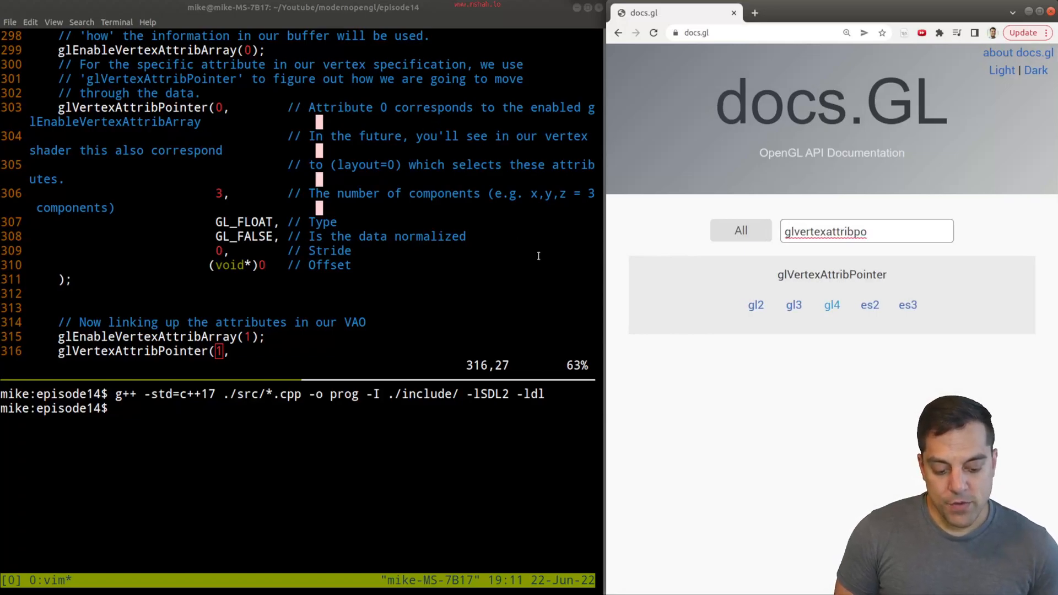
{"action": "left_click", "coordinate": [832, 304]}
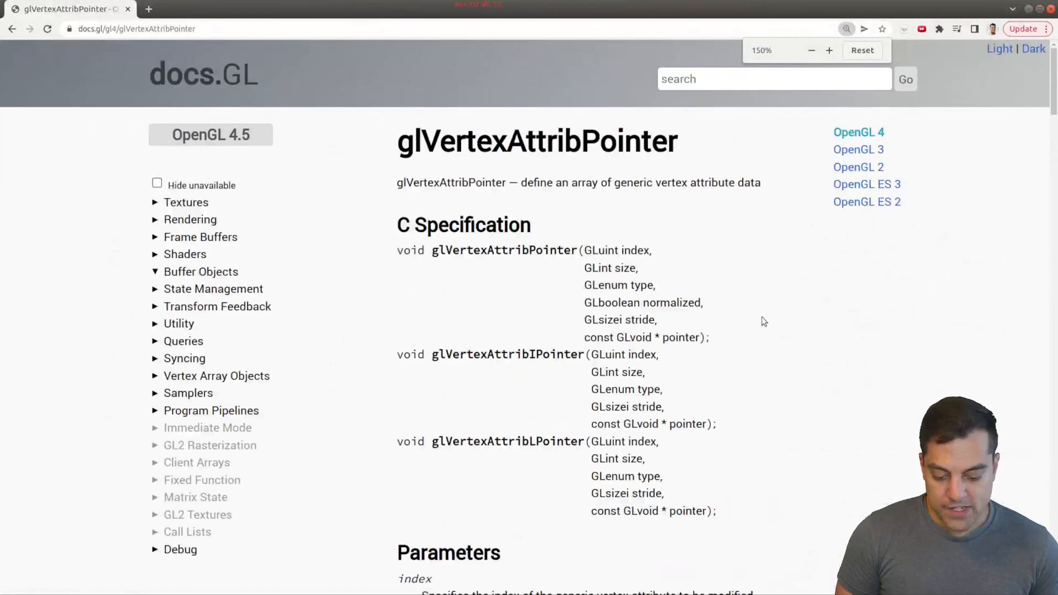
{"action": "scroll", "scroll_direction": "down", "scroll_amount": 3}
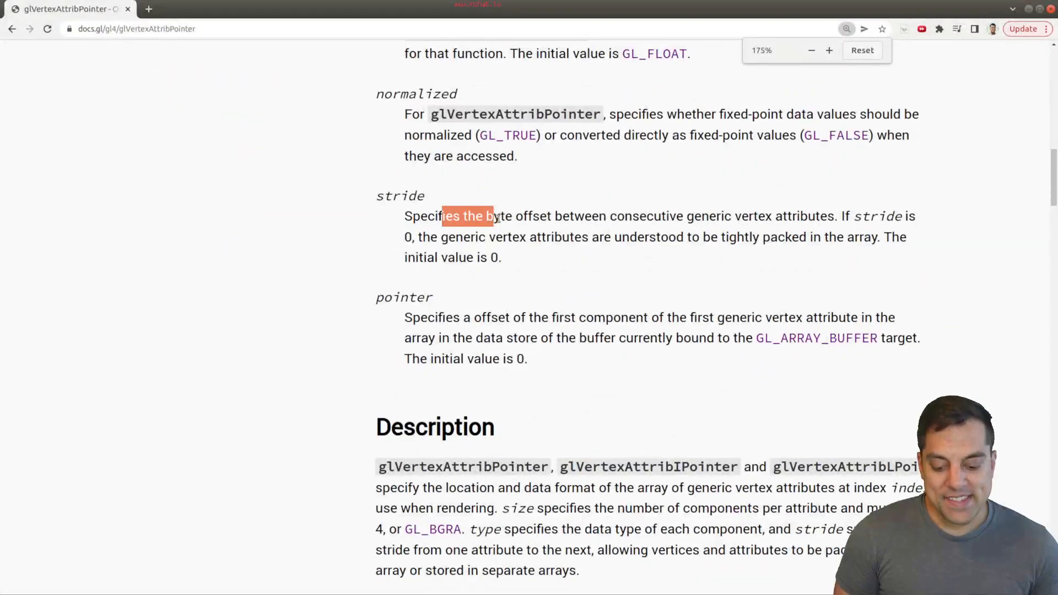
{"action": "left_click_drag", "start_coordinate": [442, 216], "coordinate": [709, 216]}
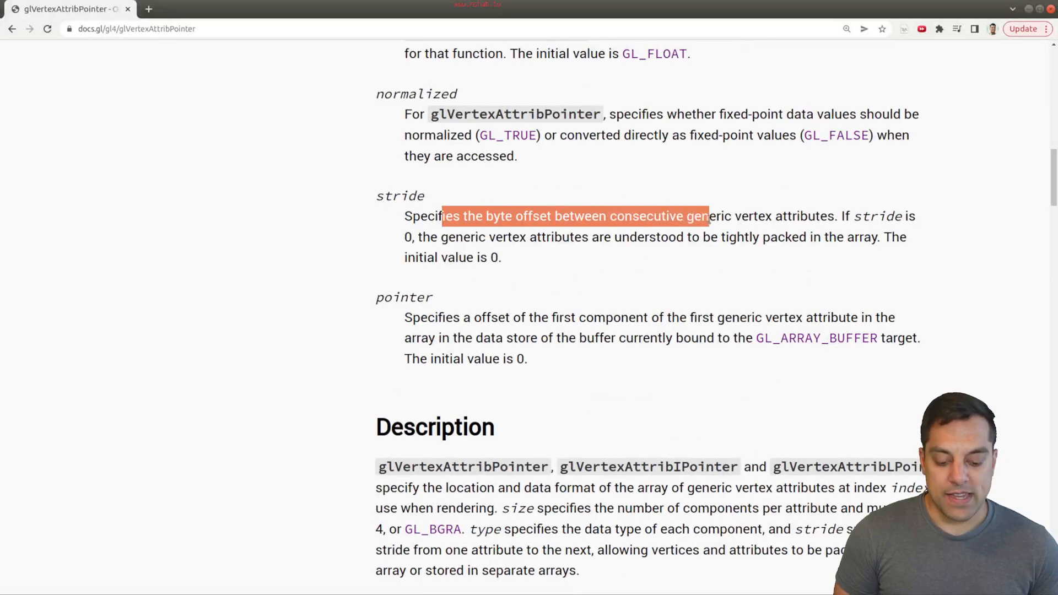
{"action": "left_click_drag", "start_coordinate": [709, 216], "coordinate": [834, 216]}
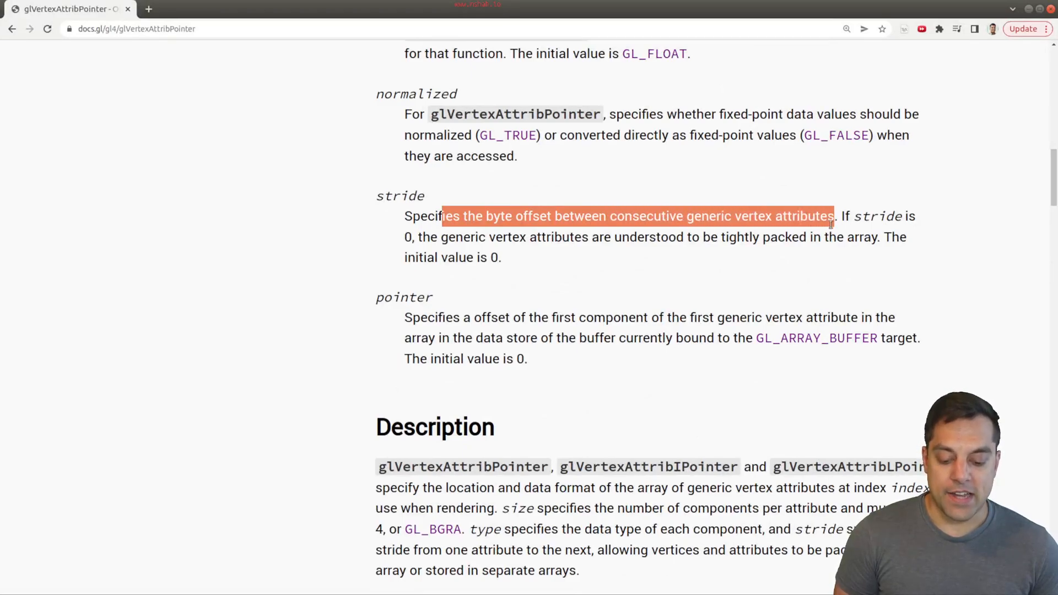
{"action": "left_click_drag", "start_coordinate": [833, 216], "coordinate": [653, 237]}
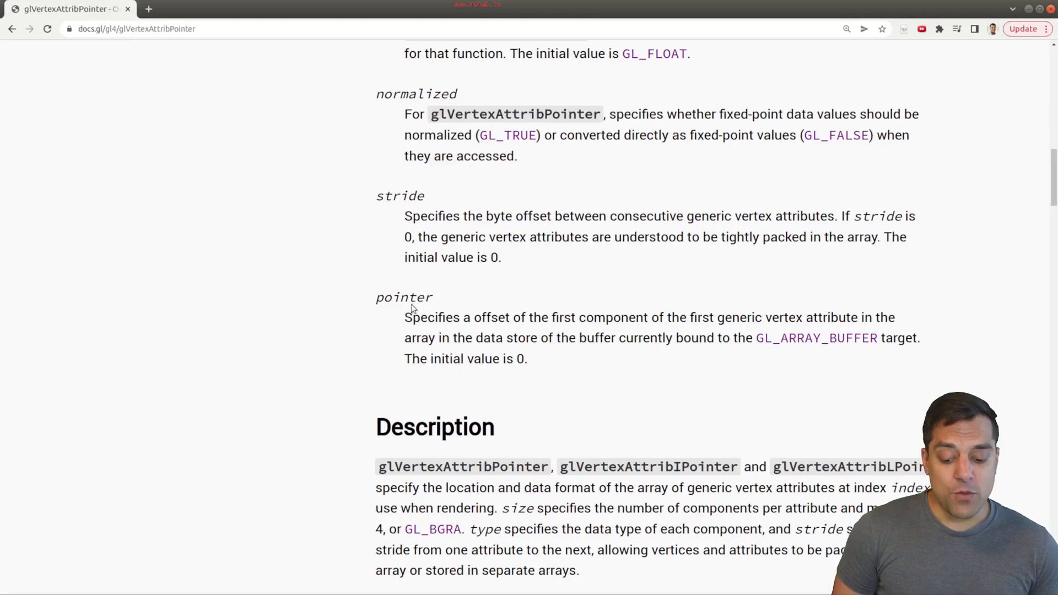
{"action": "left_click_drag", "start_coordinate": [446, 318], "coordinate": [671, 317]}
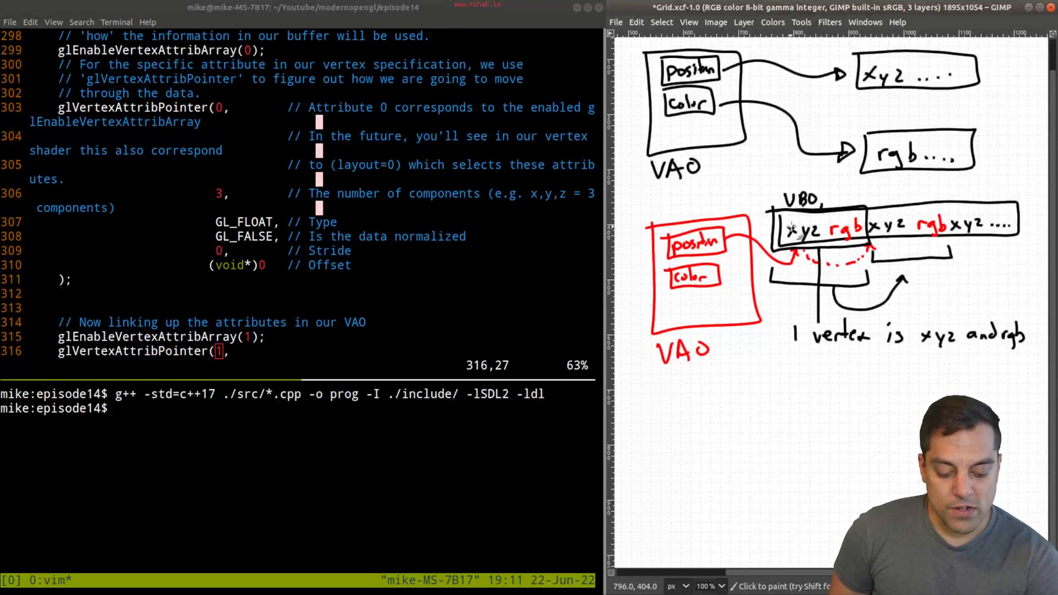
{"action": "mouse_move", "coordinate": [820, 205]}
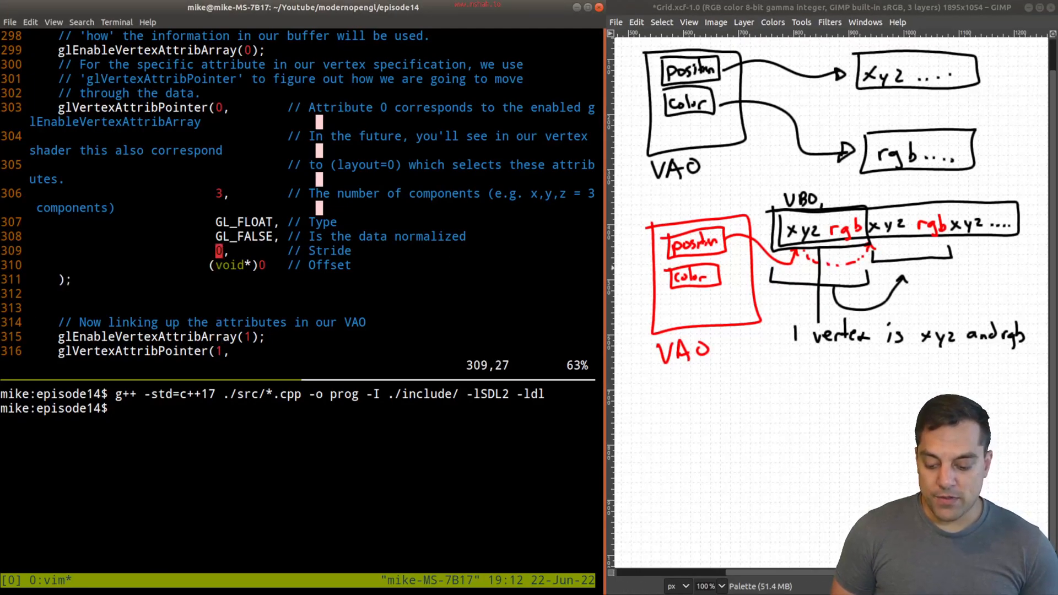
Change attribute 0's stride from 0 to sizeof(GL_FLOAT)*3 and save main.cpp.
{"action": "type", "text": "sizeof(GL_FLOAT"}
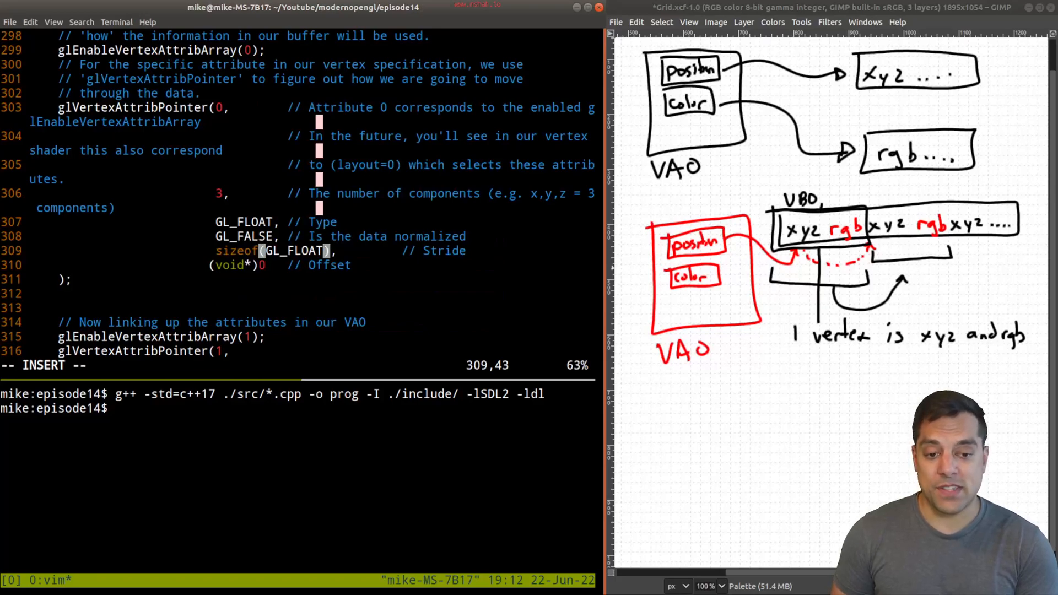
{"action": "type", "text": "*3"}
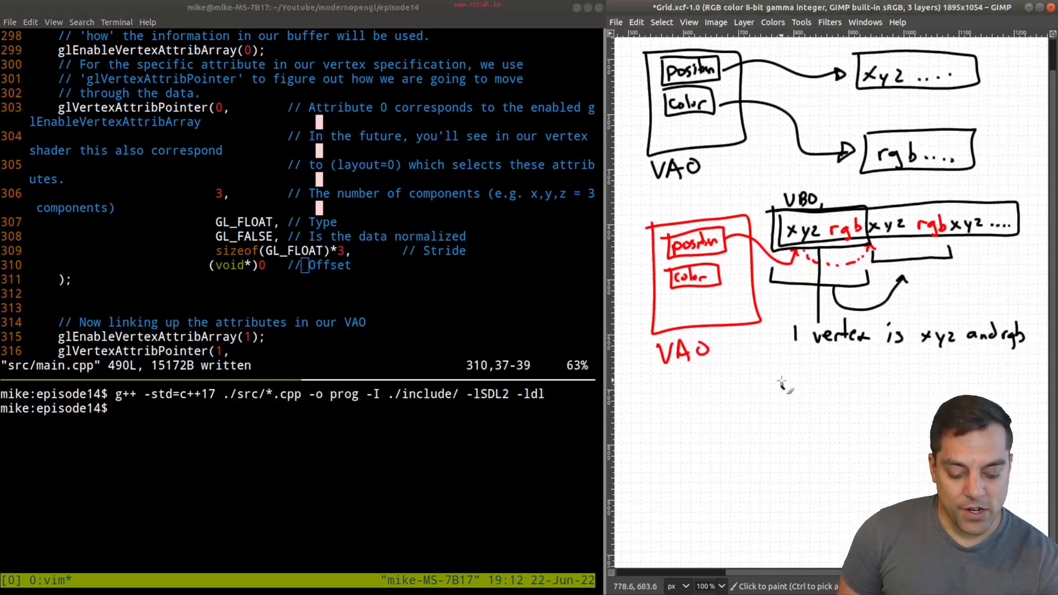
{"action": "left_click_drag", "start_coordinate": [781, 263], "coordinate": [782, 405]}
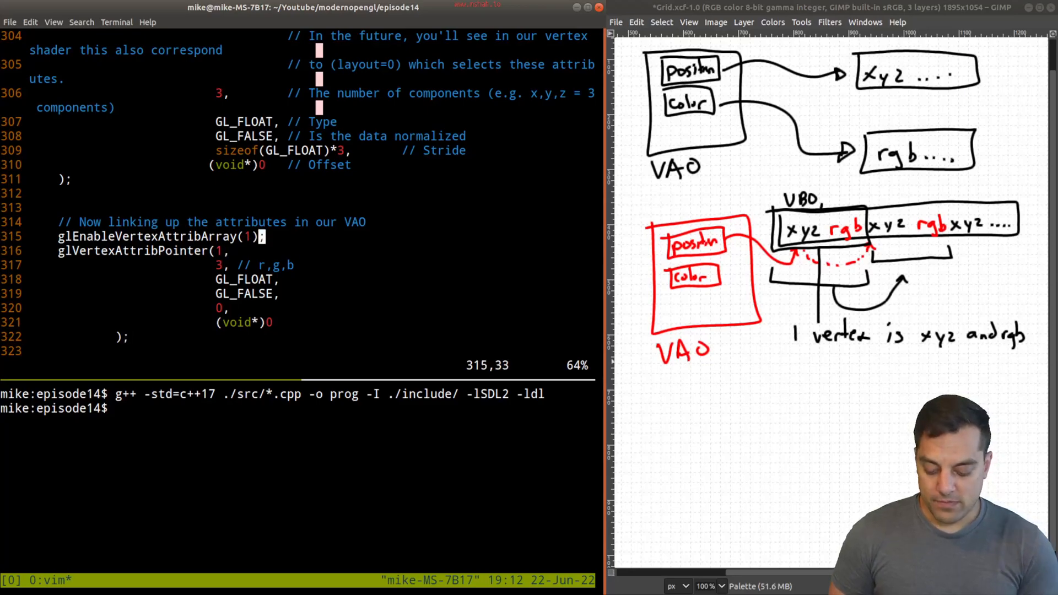
Add '// Color information' above attribute 1, set its stride to sizeof(GL_FLOAT)*3, save.
{"action": "type", "text": "// Color"}
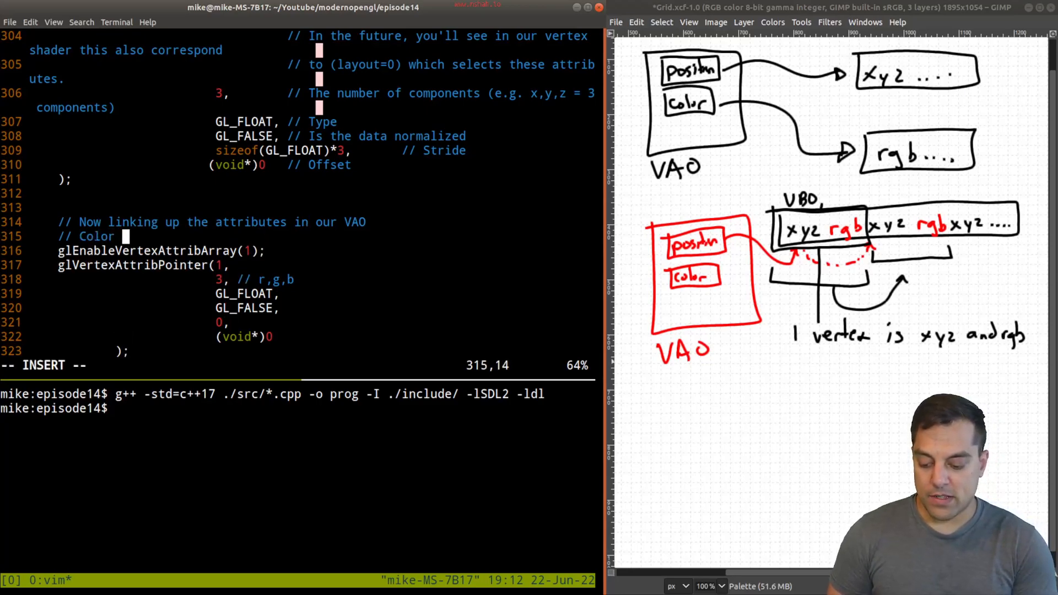
{"action": "type", "text": "information"}
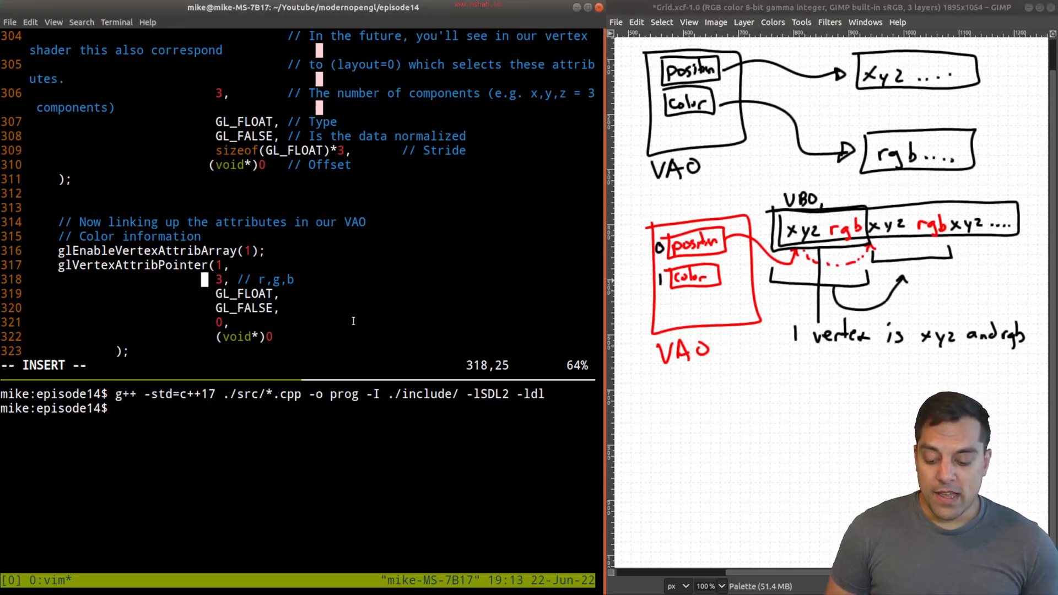
{"action": "type", "text": "i"}
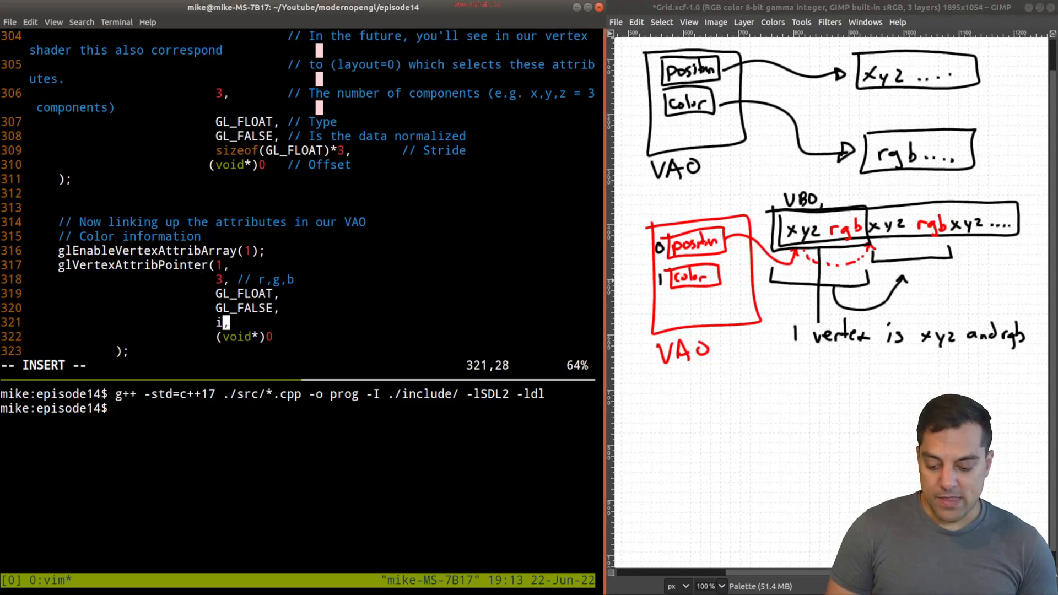
{"action": "type", "text": "sizeof(GL_FLOAT)*3"}
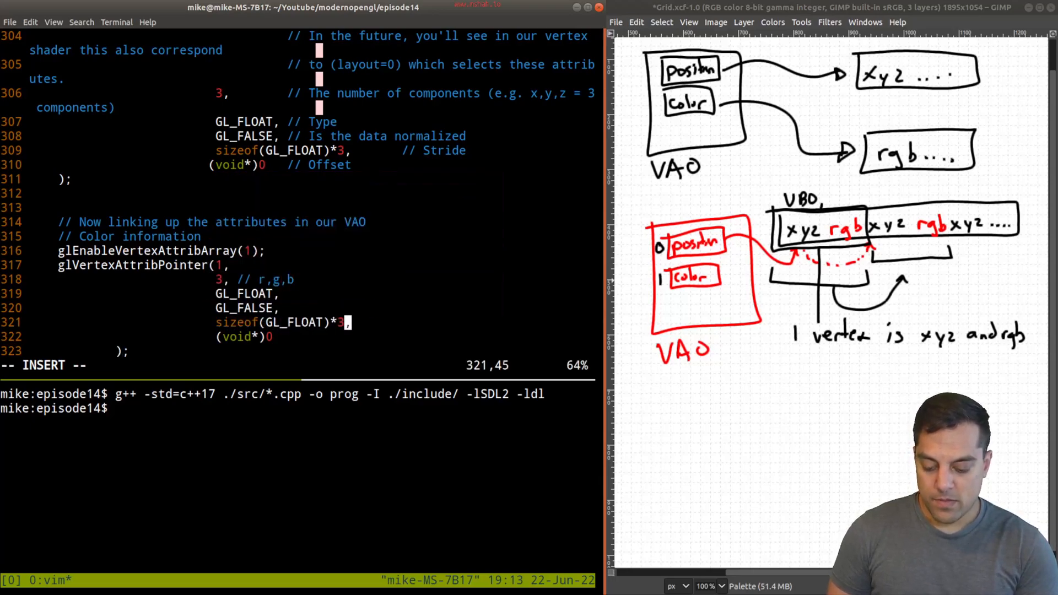
{"action": "key", "text": "Escape"}
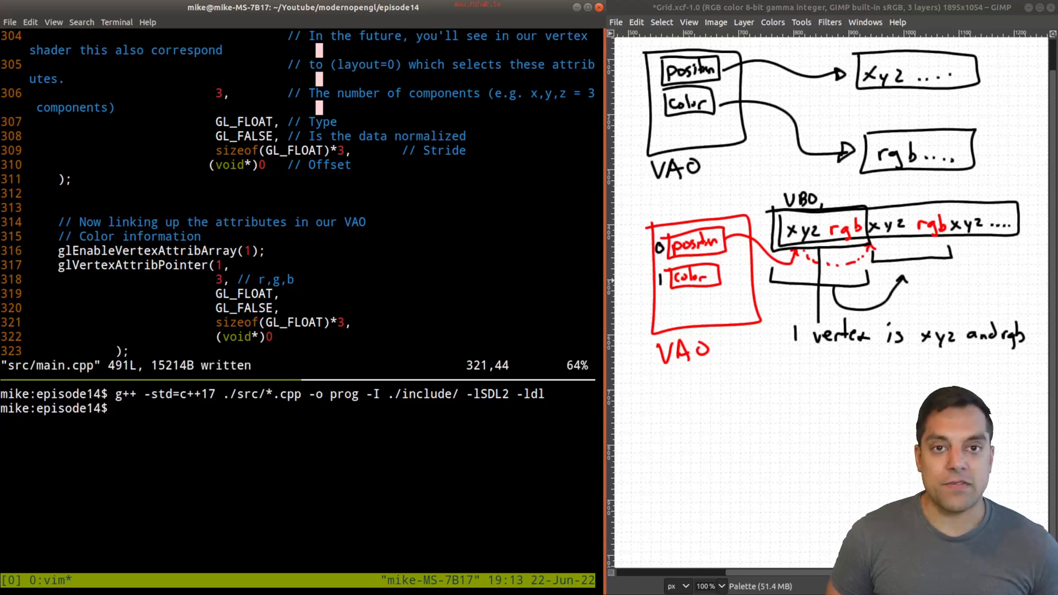
{"action": "double_click", "coordinate": [290, 322]}
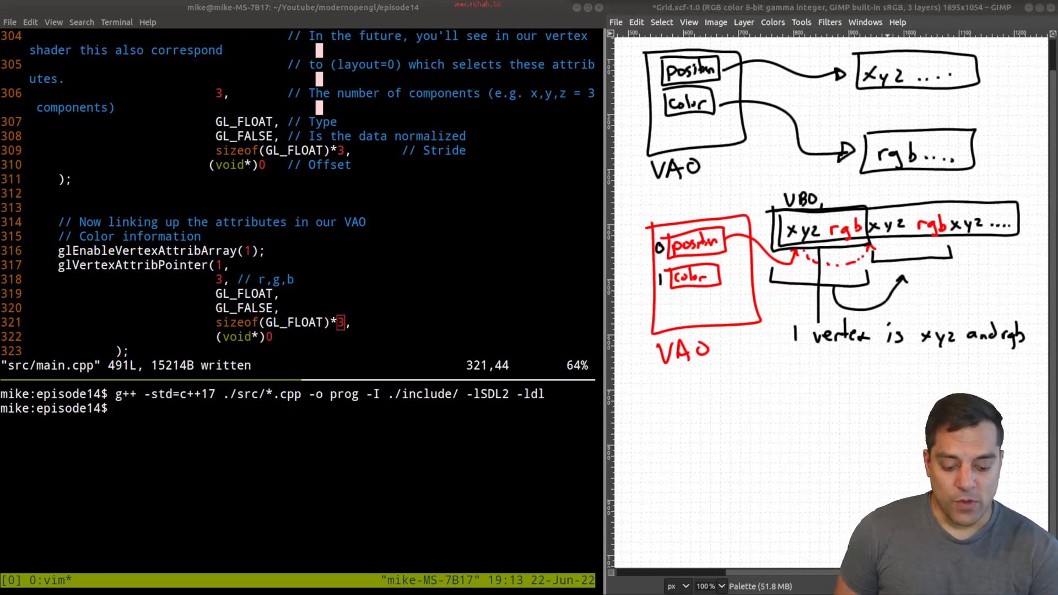
{"action": "mouse_move", "coordinate": [795, 298]}
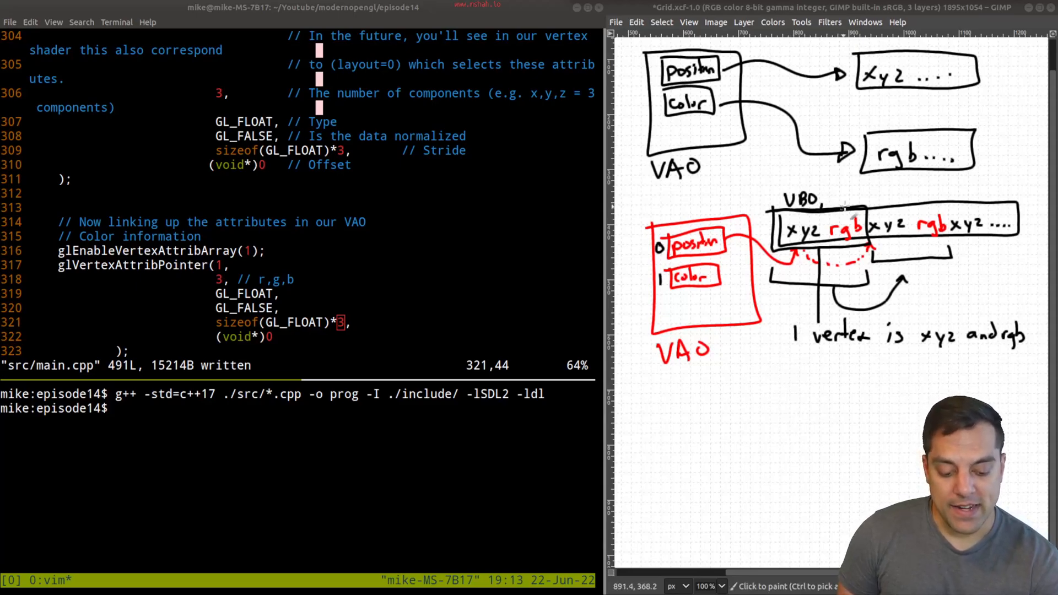
Set attribute 1's offset to (sizeof(GL_FLOAT)*3), save, and rebuild with g++.
{"action": "left_click_drag", "start_coordinate": [830, 203], "coordinate": [871, 243]}
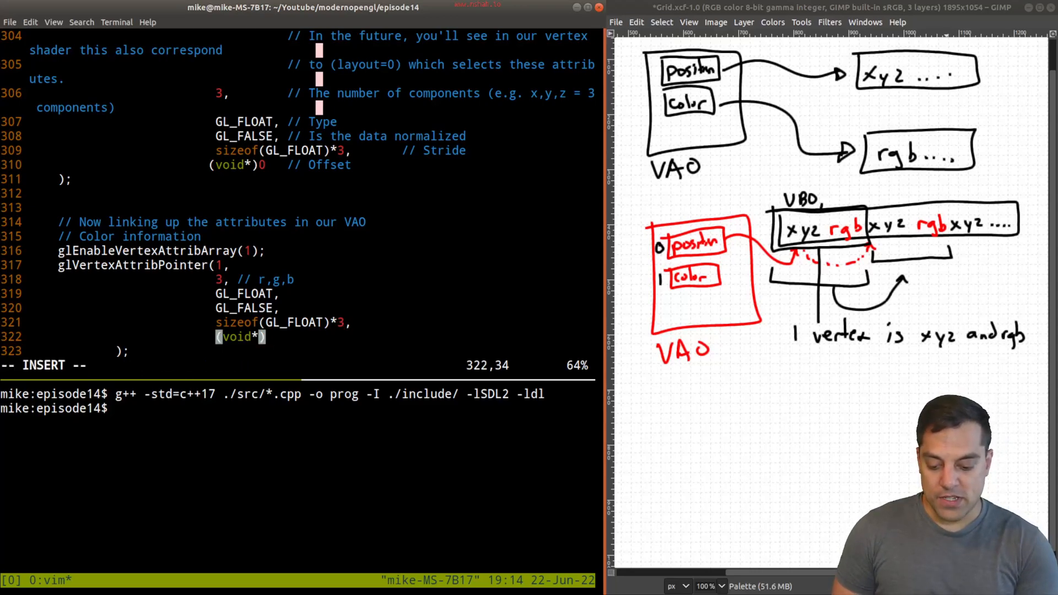
{"action": "type", "text": "(GL_FLOAT"}
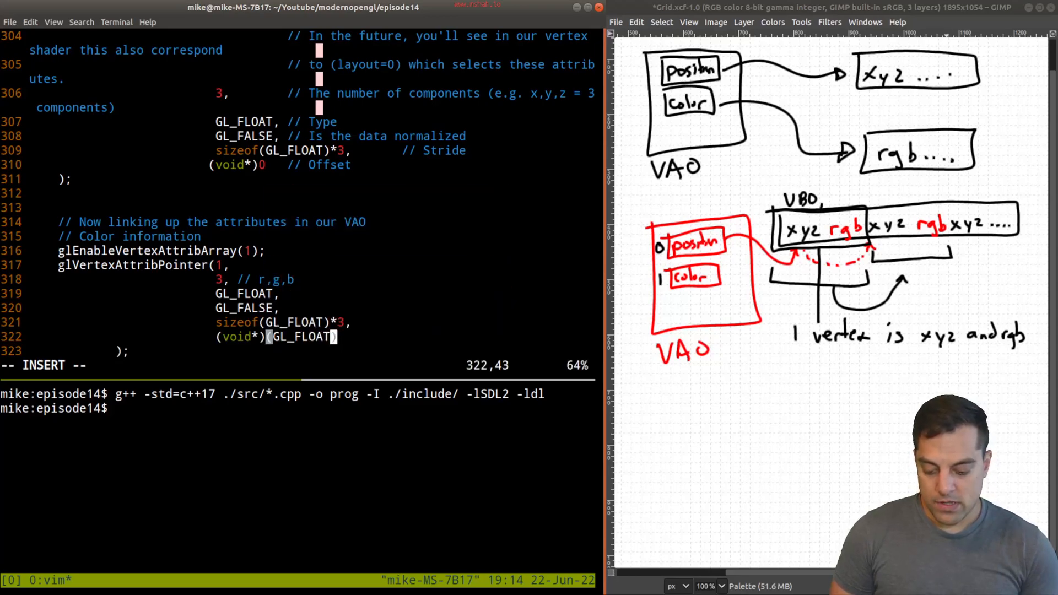
{"action": "type", "text": "sizeof"}
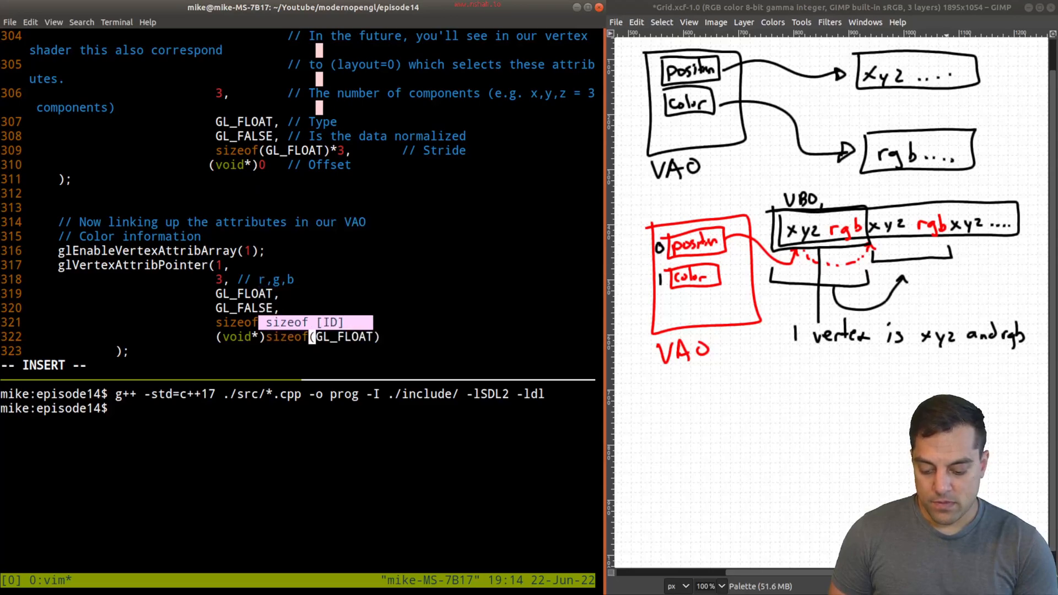
{"action": "type", "text": "(GL_FLOAT)*3,"}
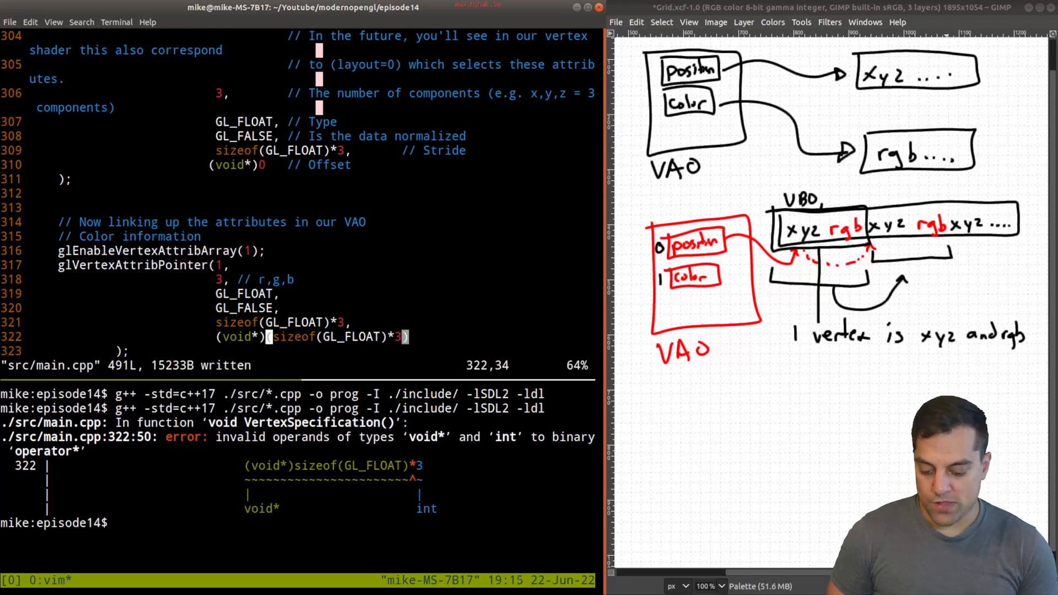
{"action": "key", "text": "Return"}
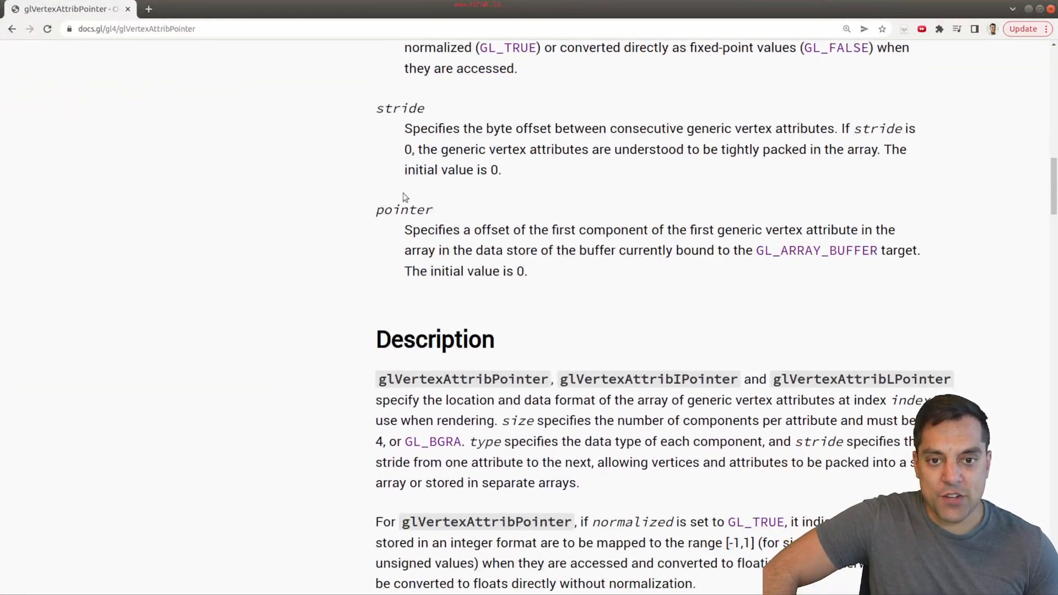
Read the glVertexAttribPointer pointer-offset description and the function's C signature on docs.GL.
{"action": "left_click_drag", "start_coordinate": [435, 230], "coordinate": [550, 229]}
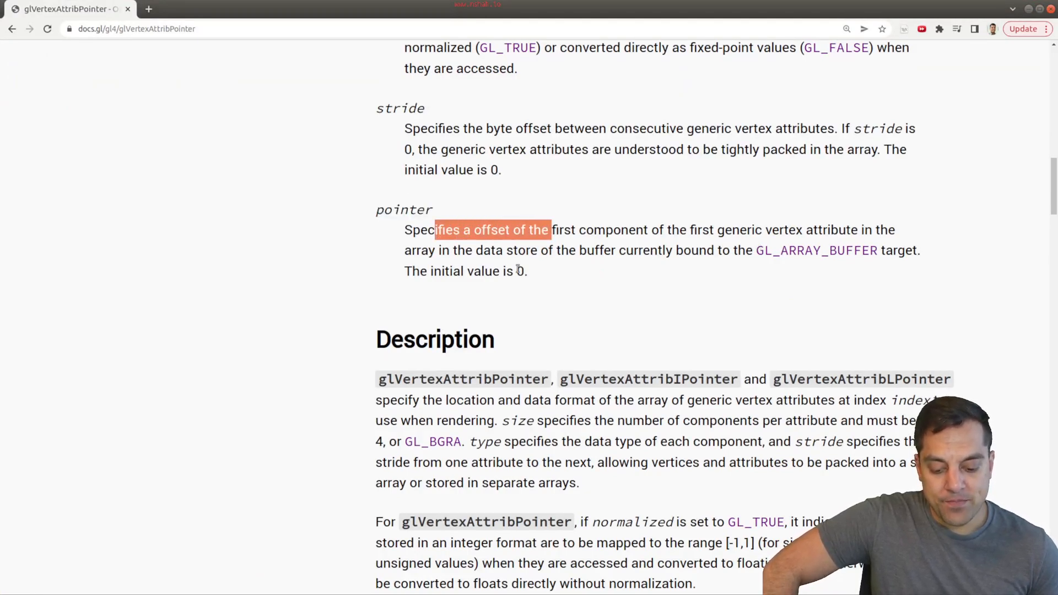
{"action": "left_click", "coordinate": [733, 270]}
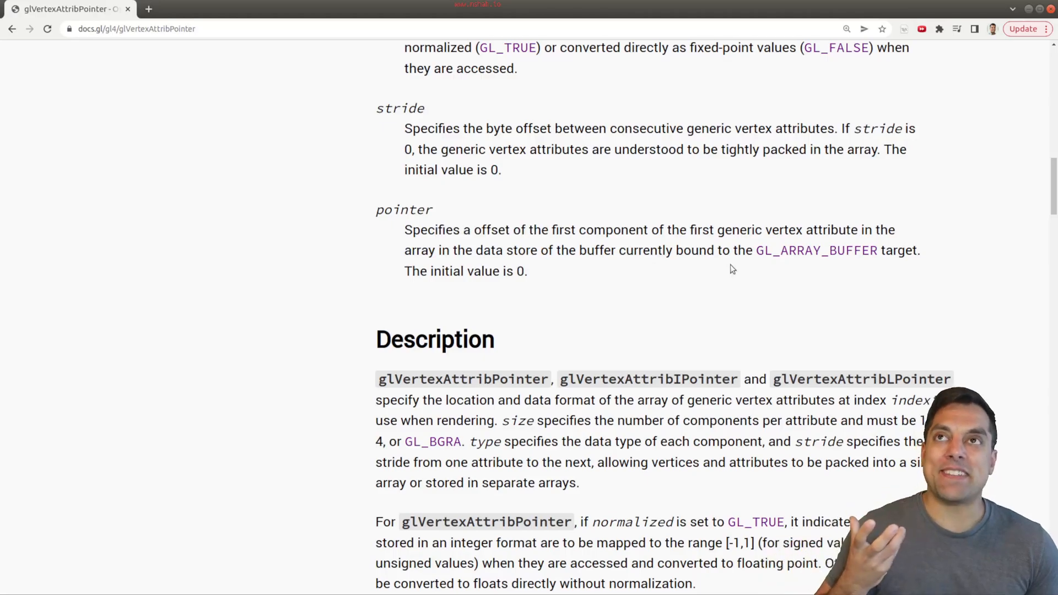
{"action": "scroll", "scroll_direction": "down", "scroll_amount": 3}
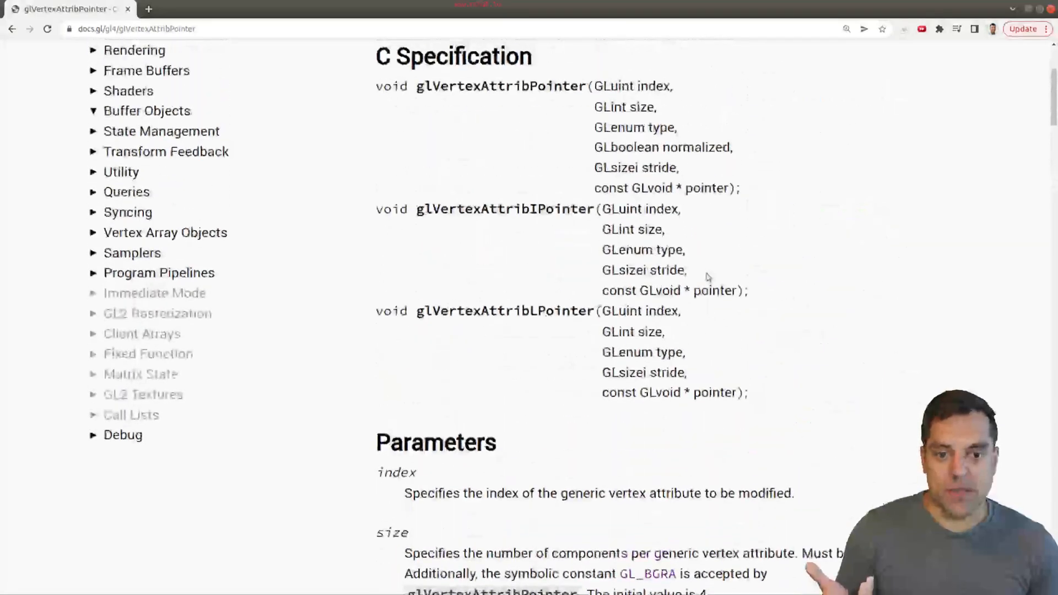
{"action": "double_click", "coordinate": [650, 188]}
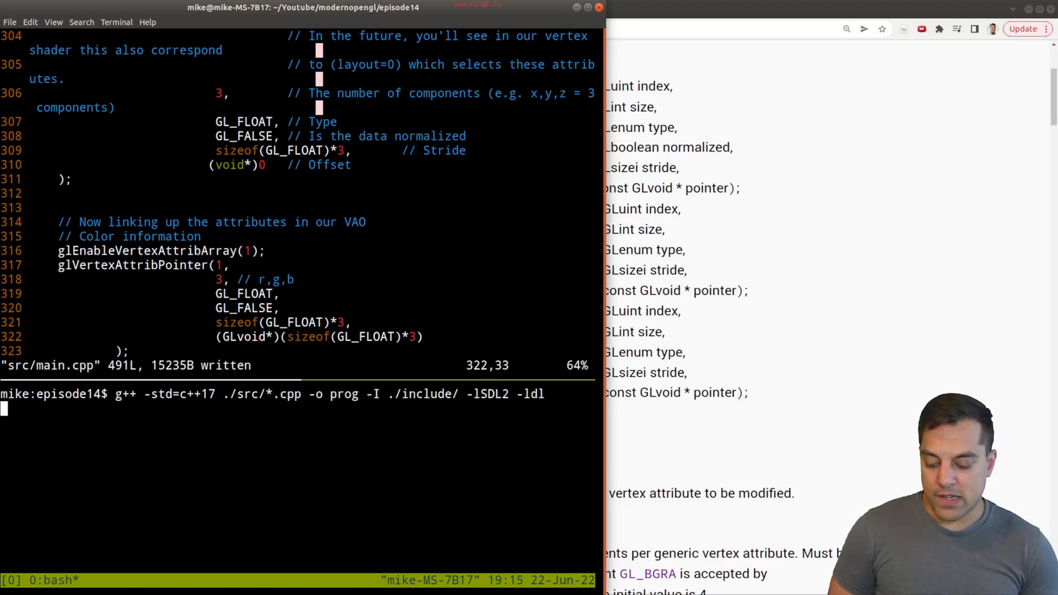
Run ./prog to see the skewed red-to-green triangle, close it, and rerun.
{"action": "type", "text": "./prog"}
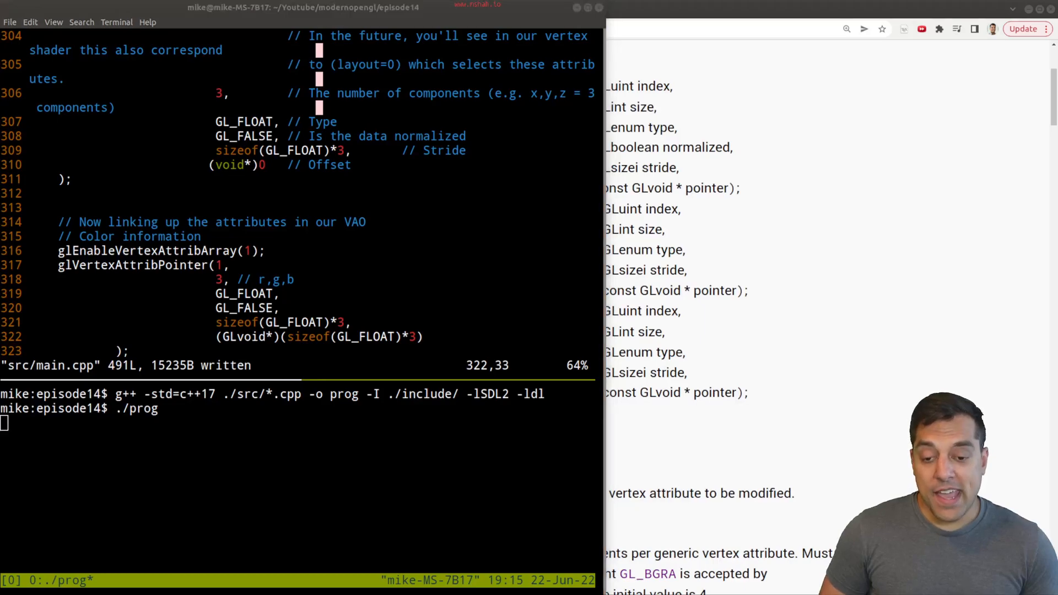
{"action": "key", "text": "Return"}
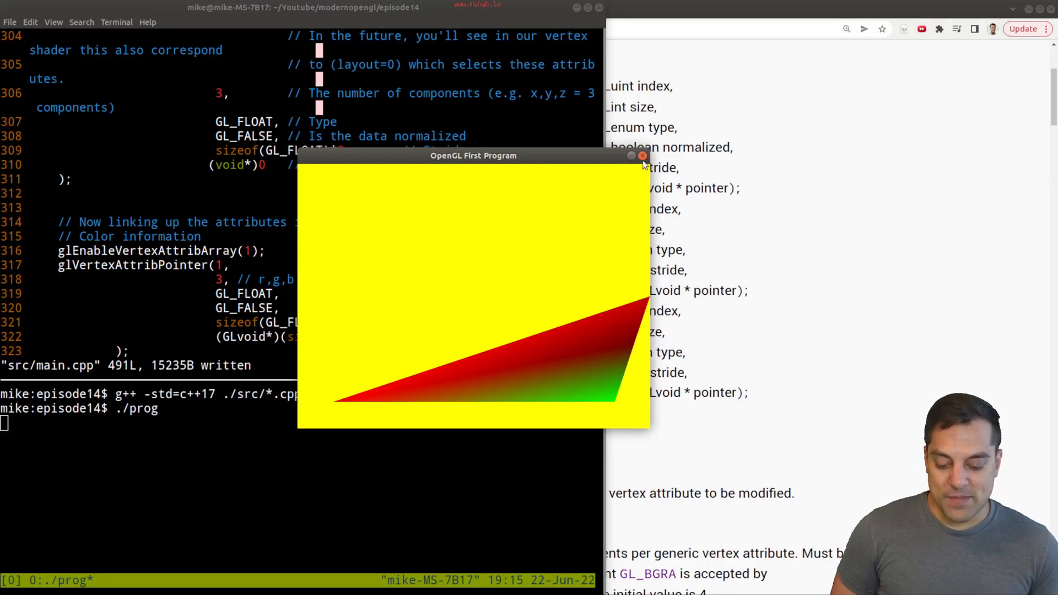
{"action": "left_click", "coordinate": [641, 156]}
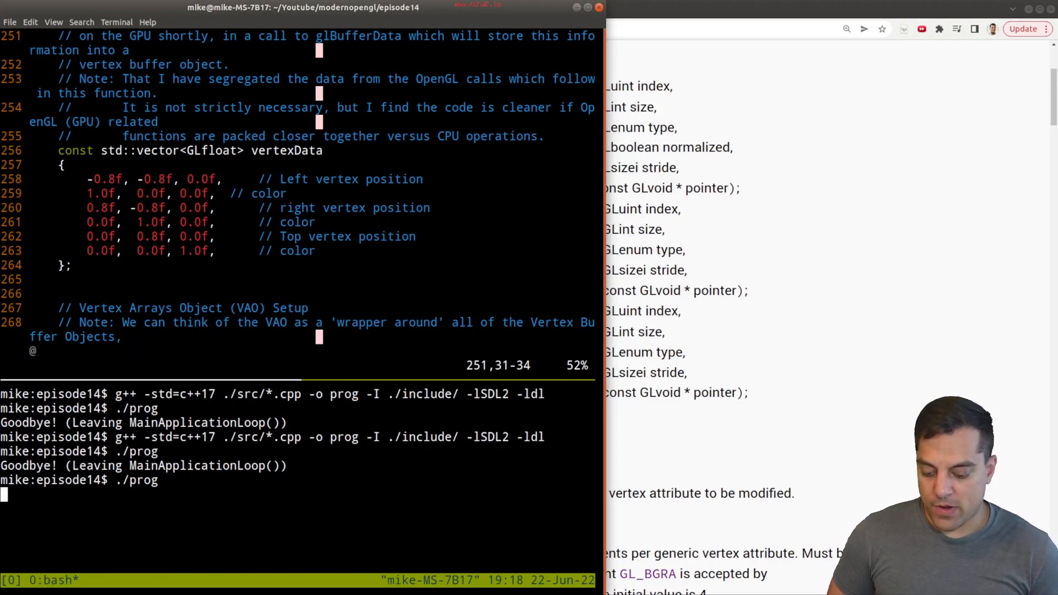
{"action": "key", "text": "Return"}
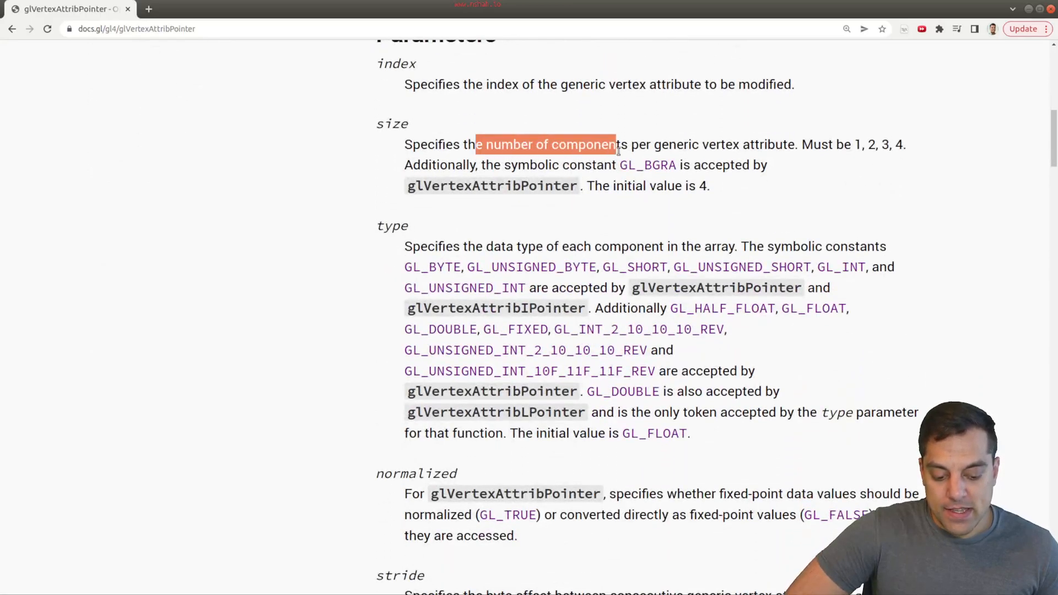
Scroll to and highlight the stride parameter description on the glVertexAttribPointer page.
{"action": "scroll", "scroll_direction": "down", "scroll_amount": 3}
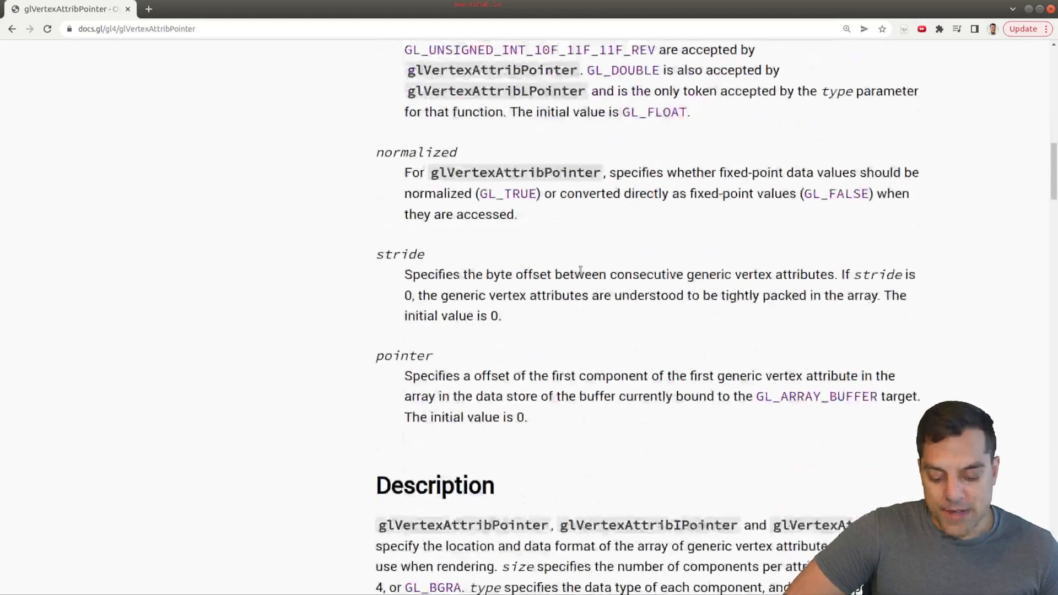
{"action": "left_click_drag", "start_coordinate": [574, 274], "coordinate": [833, 274]}
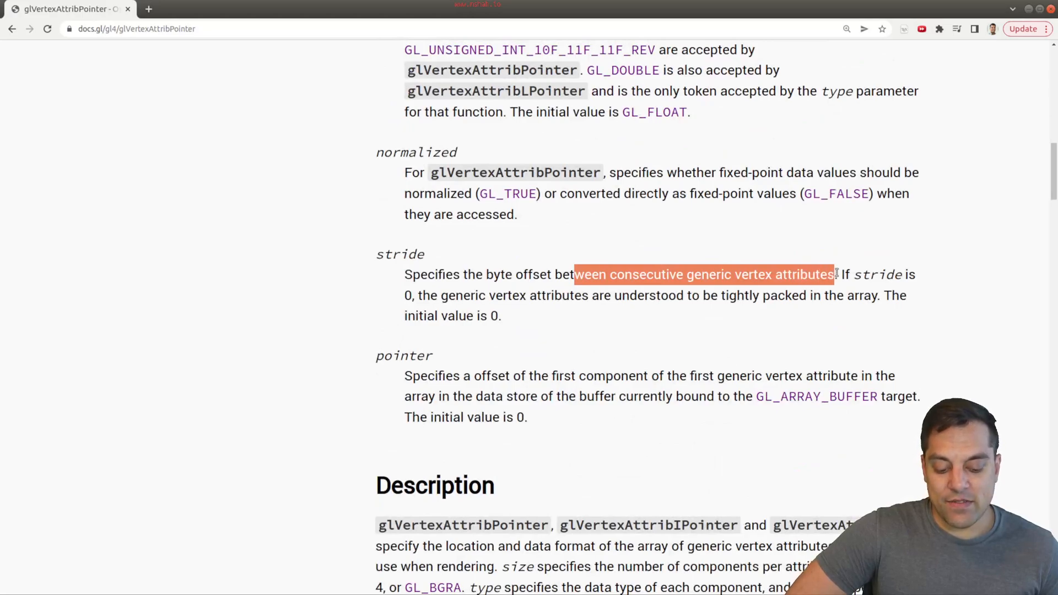
{"action": "left_click", "coordinate": [809, 274]}
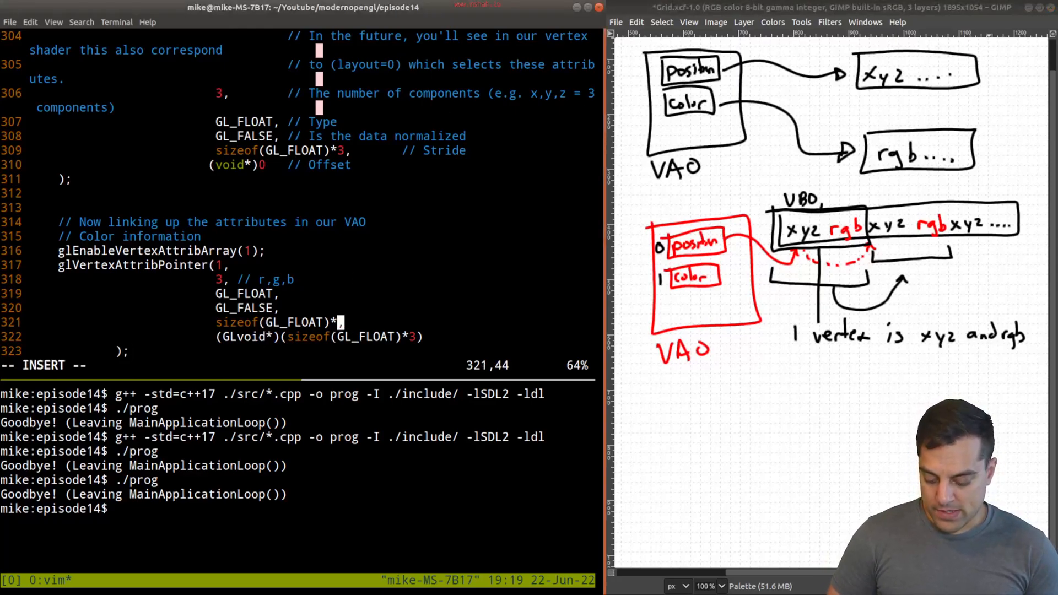
Set the strides to sizeof(GL_FLOAT)*6, run the rebuilt program, then close its window.
{"action": "type", "text": "6"}
{"action": "left_click", "coordinate": [298, 151]}
{"action": "type", "text": "6"}
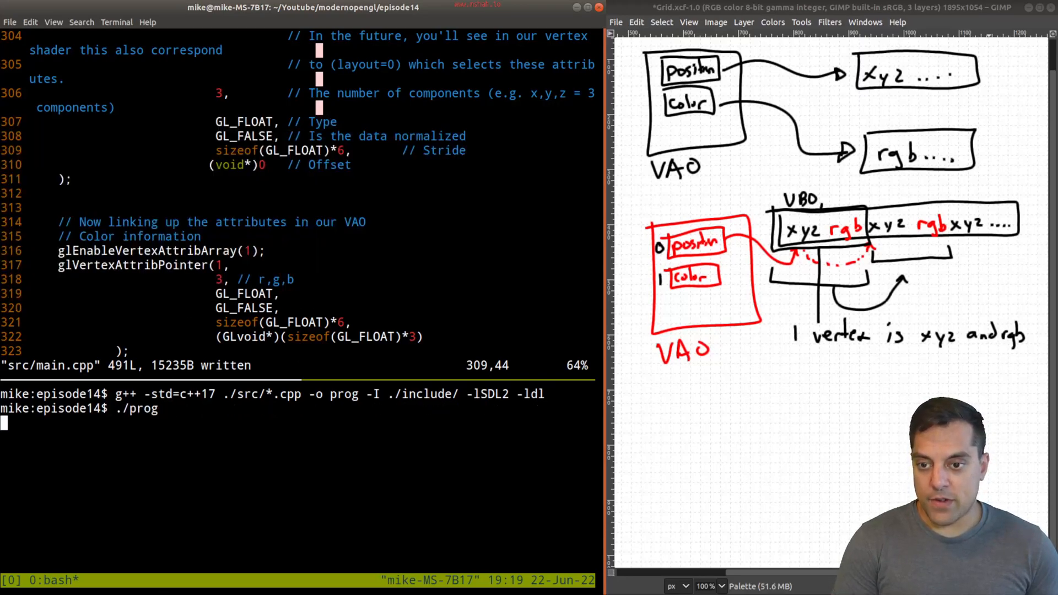
{"action": "key", "text": "Return"}
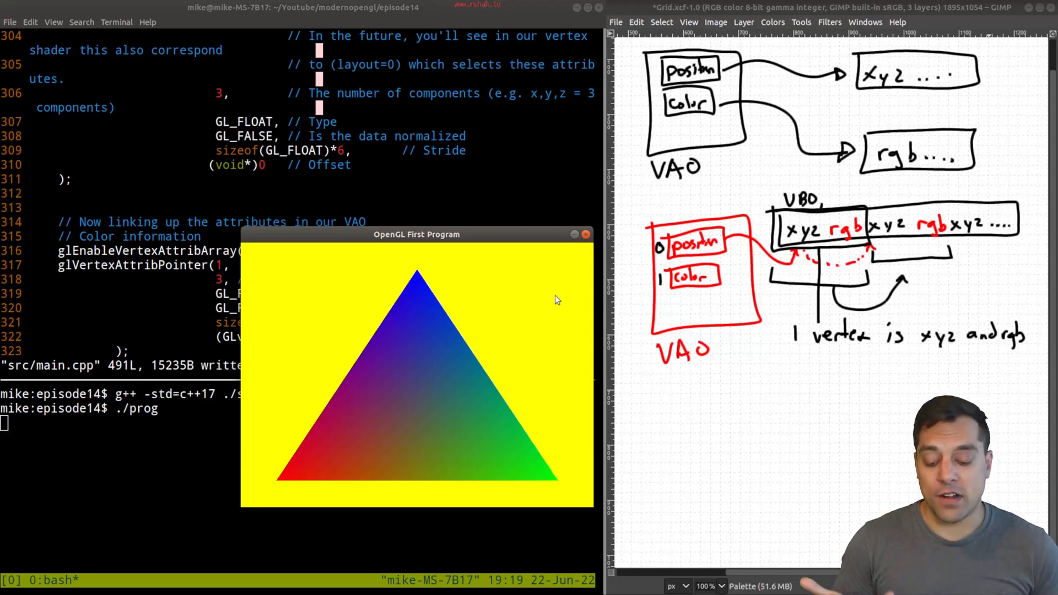
{"action": "left_click", "coordinate": [584, 234]}
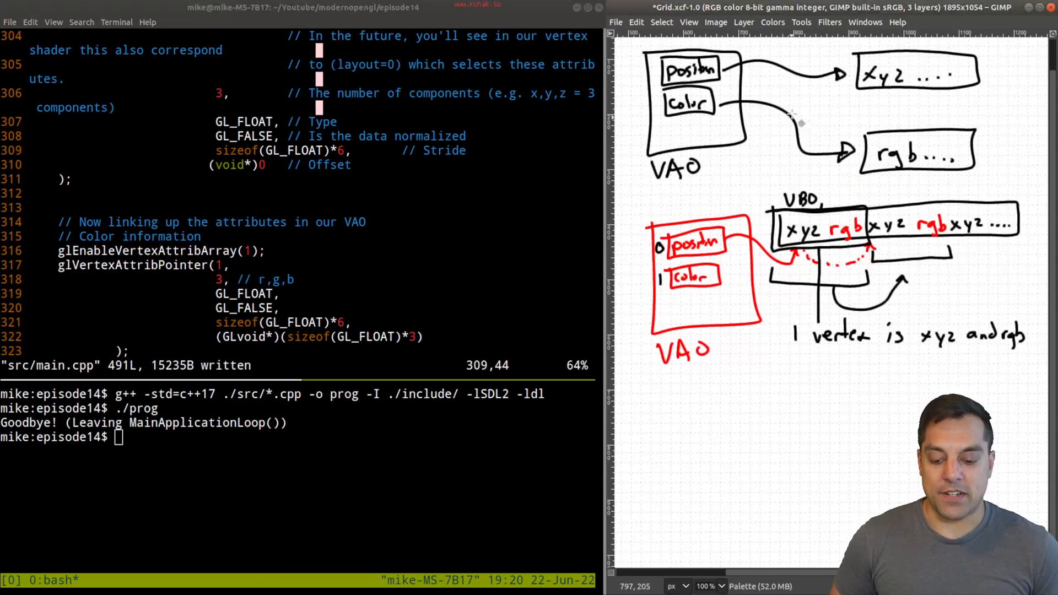
Relaunch ./prog and move the RGB-triangle window further left.
{"action": "type", "text": "./prog"}
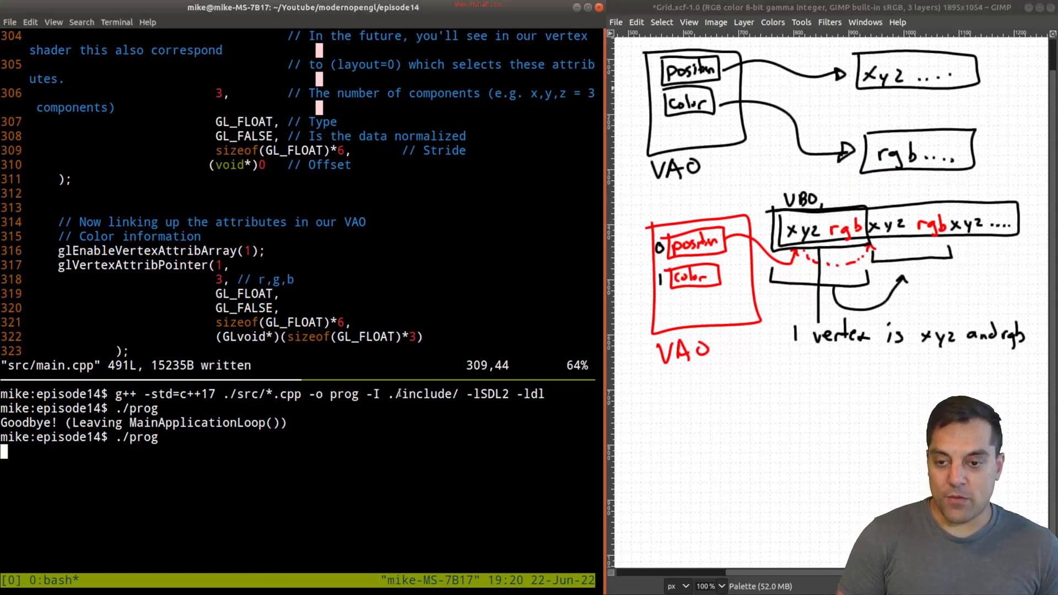
{"action": "key", "text": "Return"}
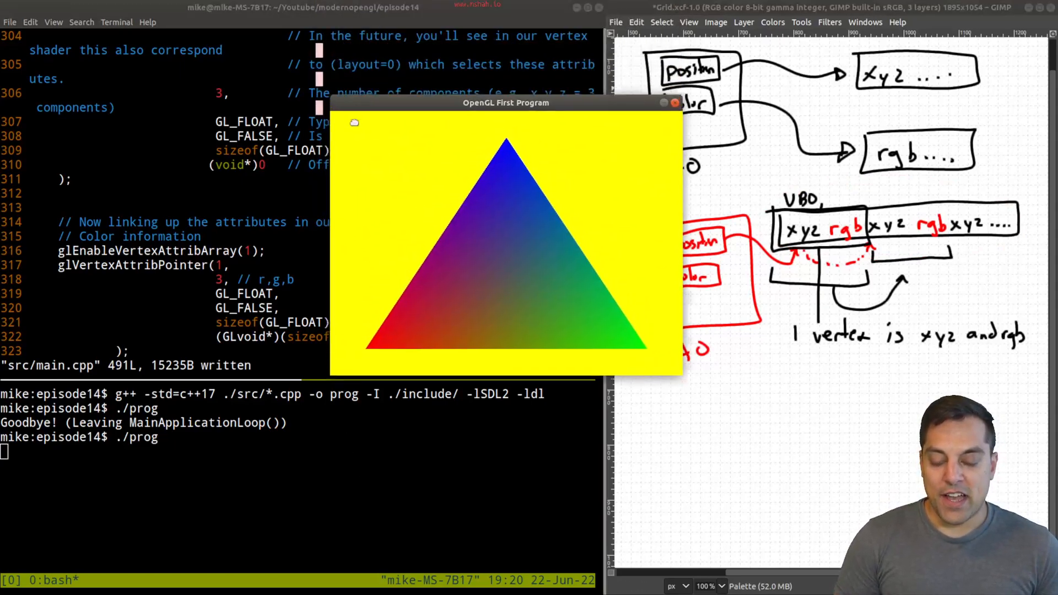
{"action": "left_click_drag", "start_coordinate": [506, 102], "coordinate": [372, 187]}
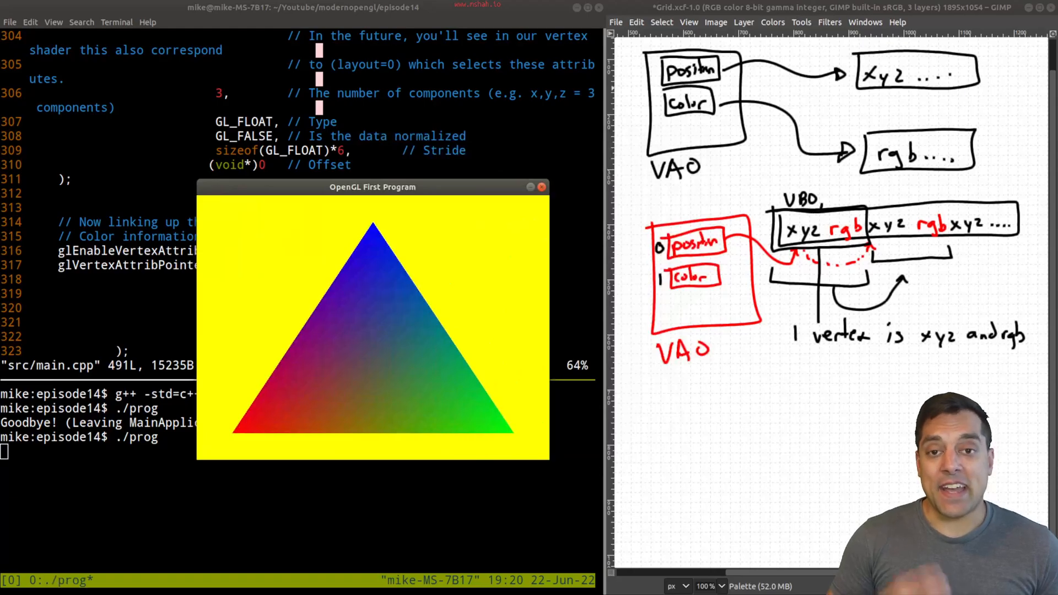